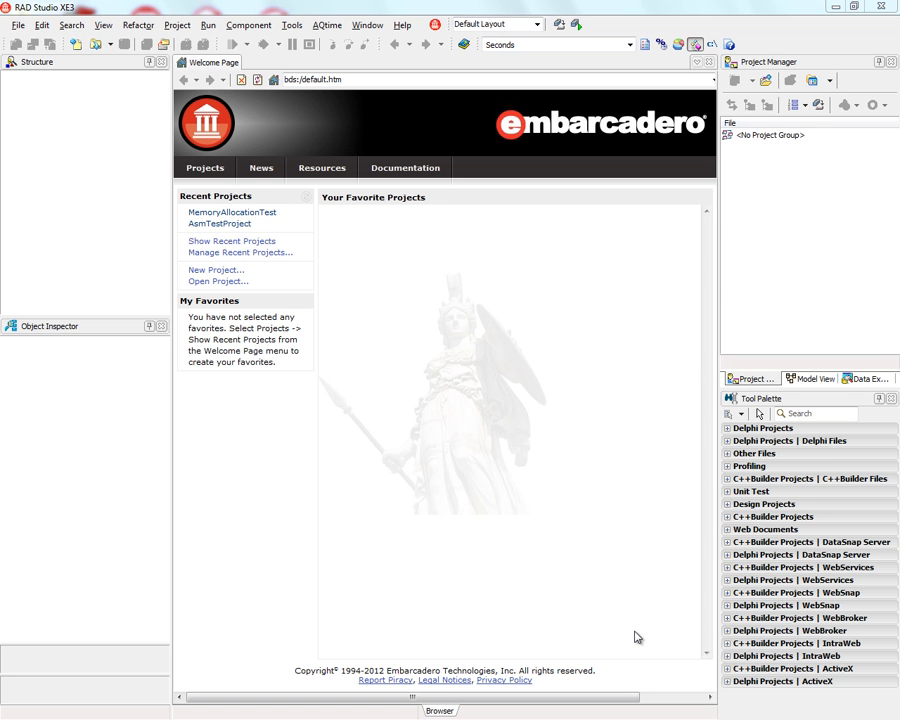
mouse_move(34, 211)
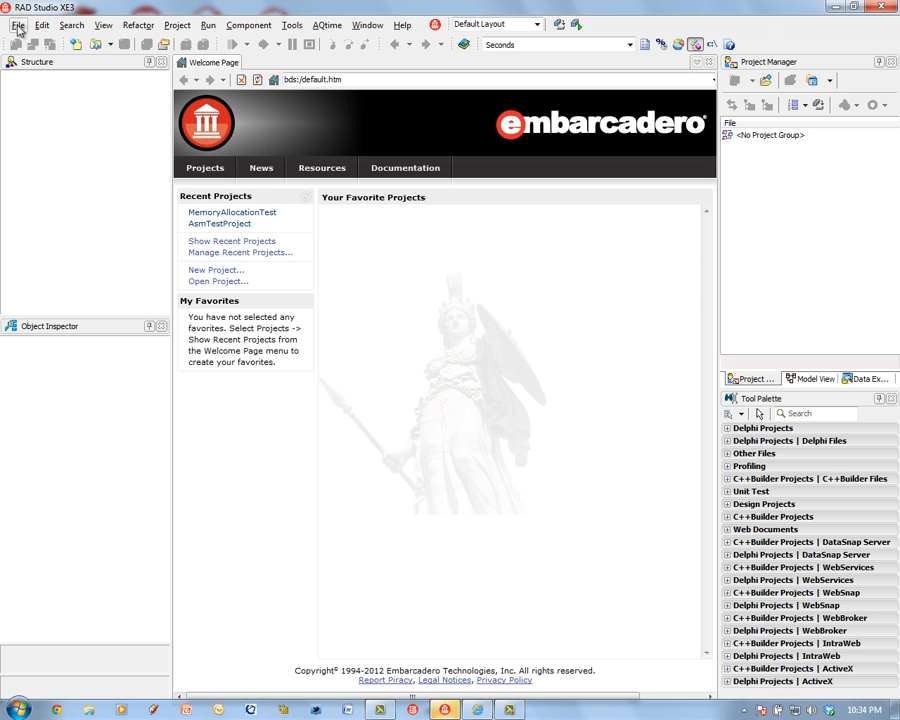
Step: Show the File > New submenu listing Delphi and C++Builder item types
click(17, 24)
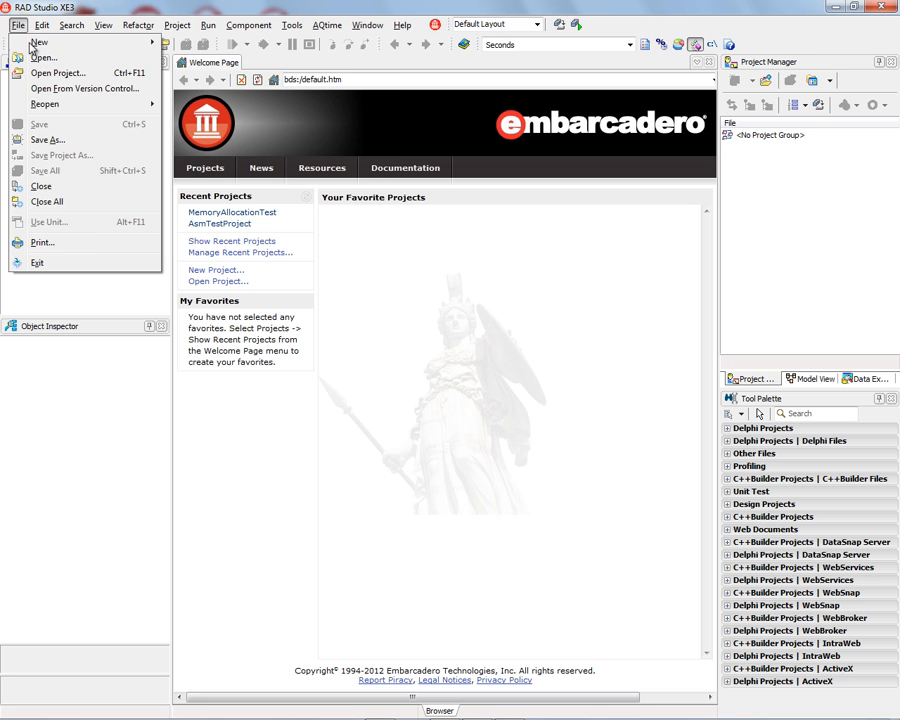
click(39, 42)
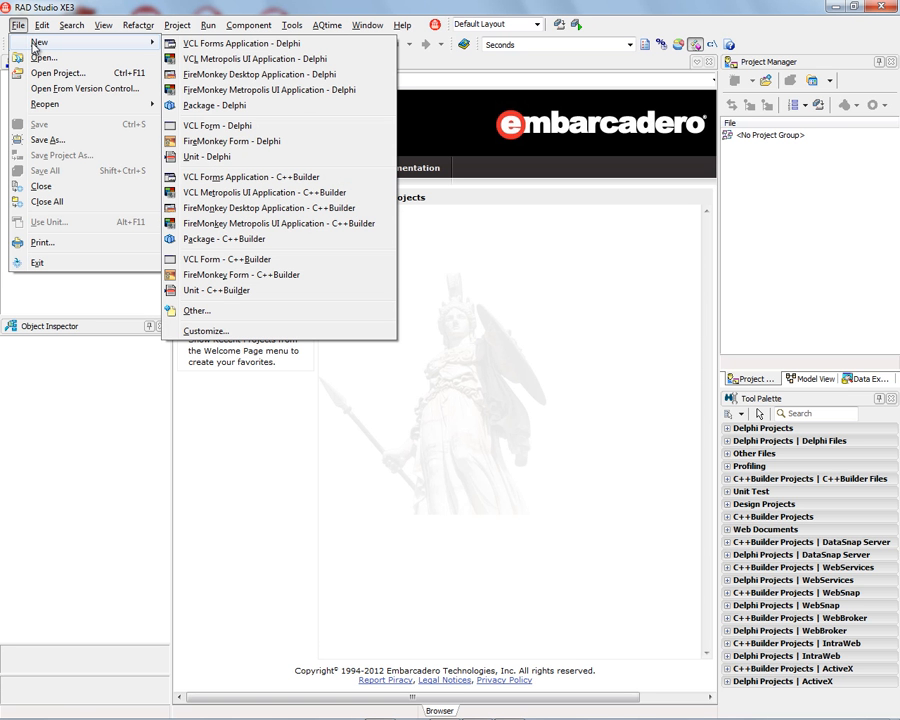
mouse_move(38, 46)
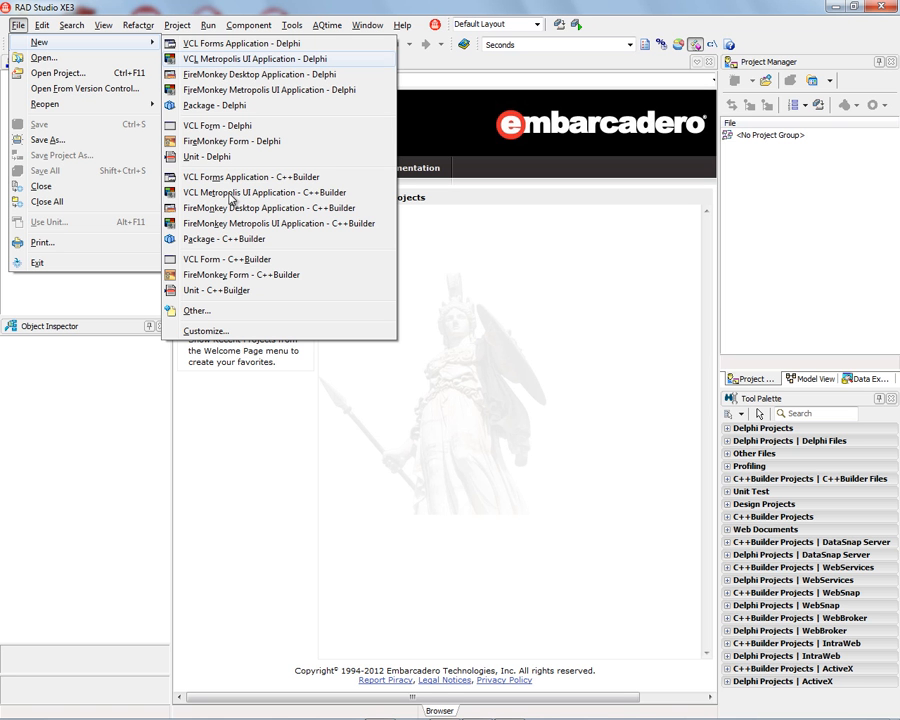
mouse_move(265, 223)
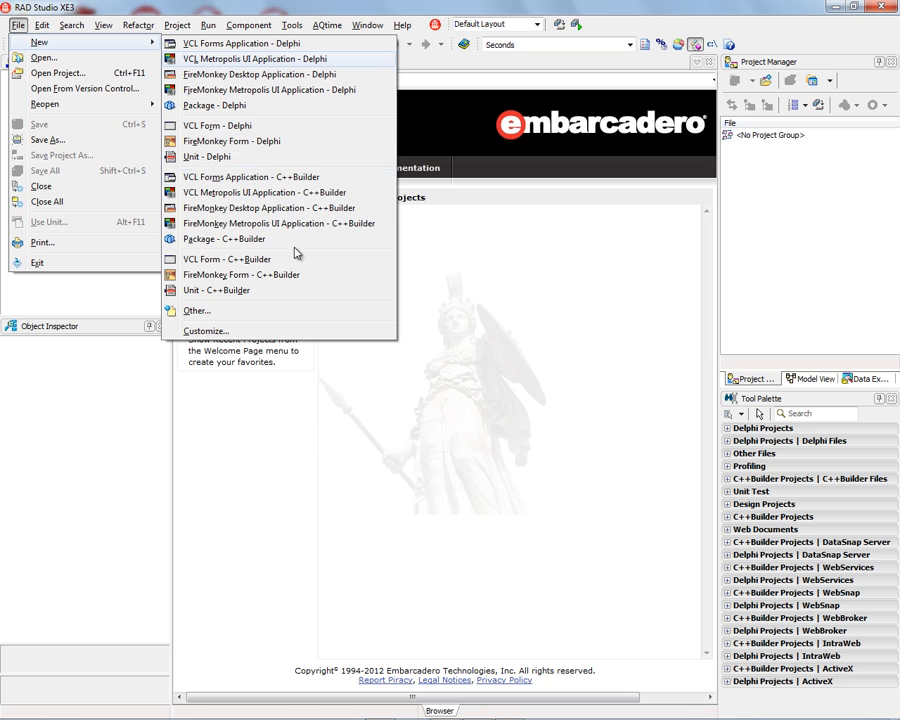
mouse_move(224, 238)
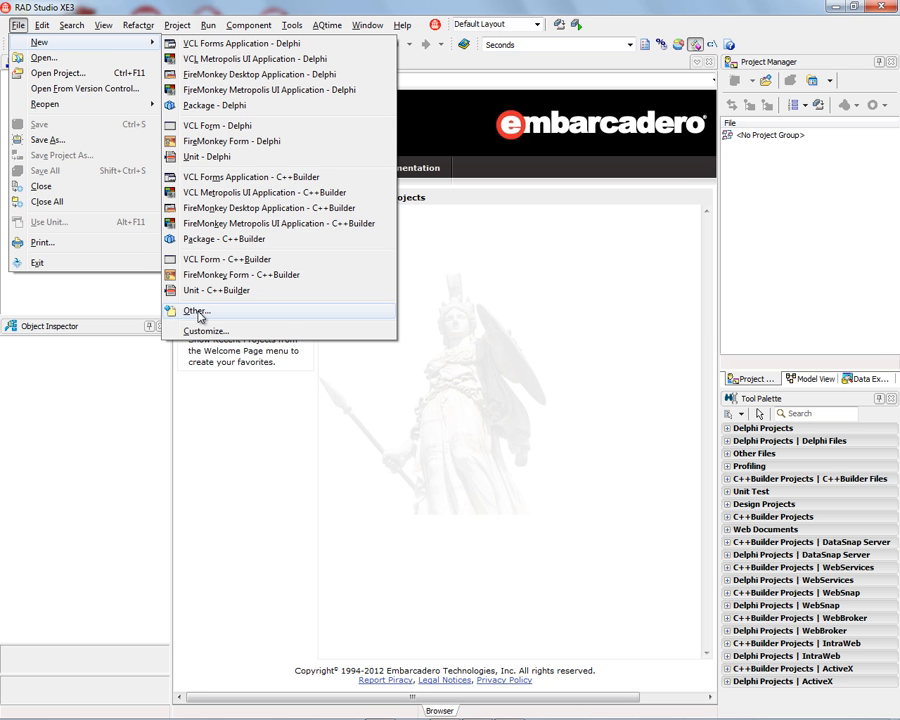
Step: Open the New Items gallery and inspect Control Panel and FireMonkey Desktop Application items
click(196, 311)
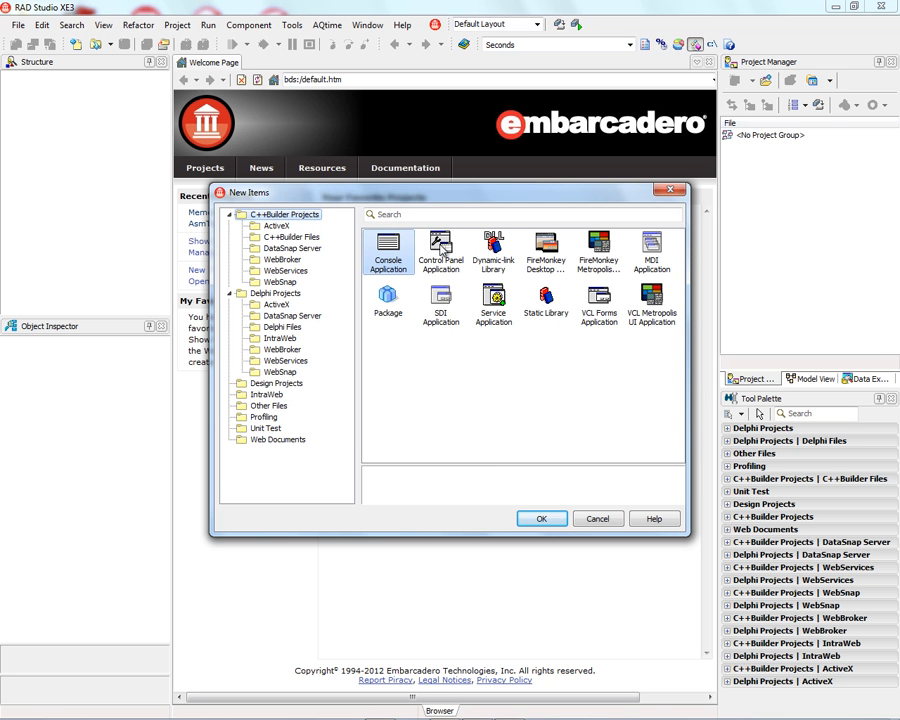
click(440, 250)
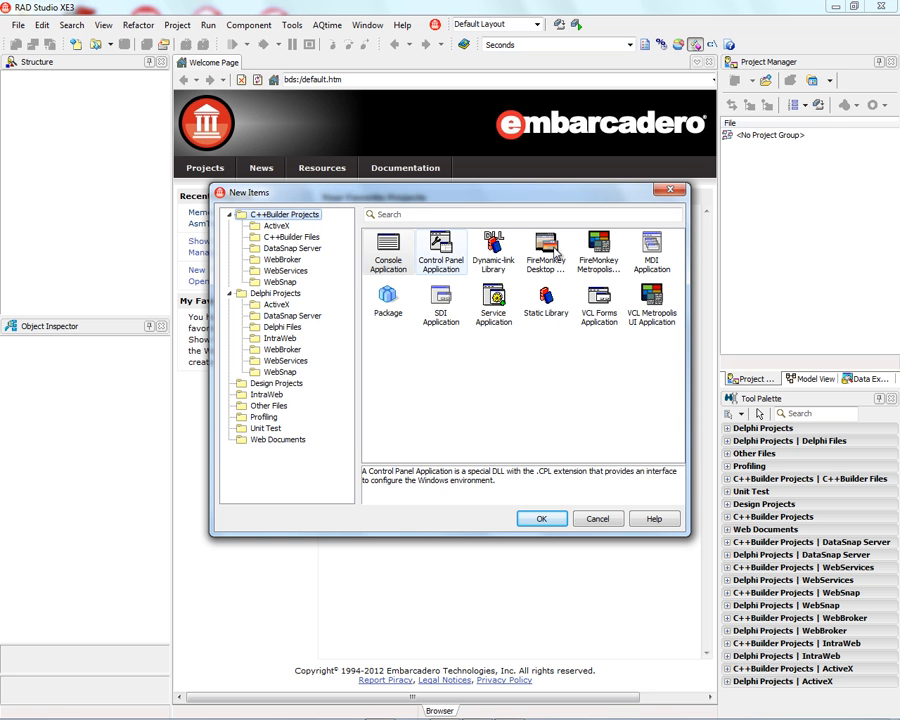
click(546, 253)
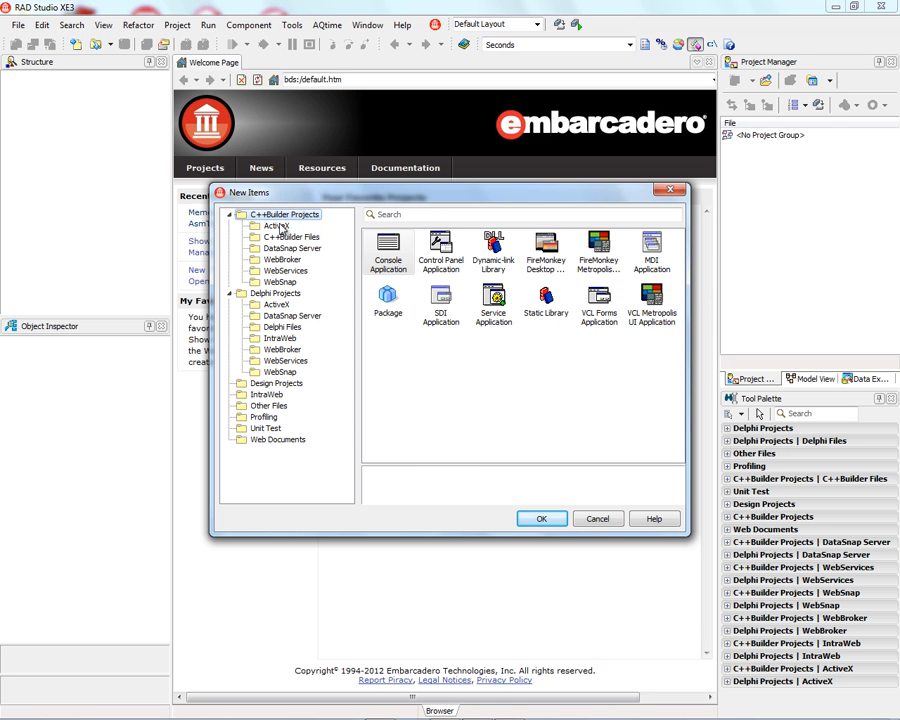
Step: Browse C++Builder Files, WebBroker and WebServices categories, then return to C++Builder Projects
click(291, 237)
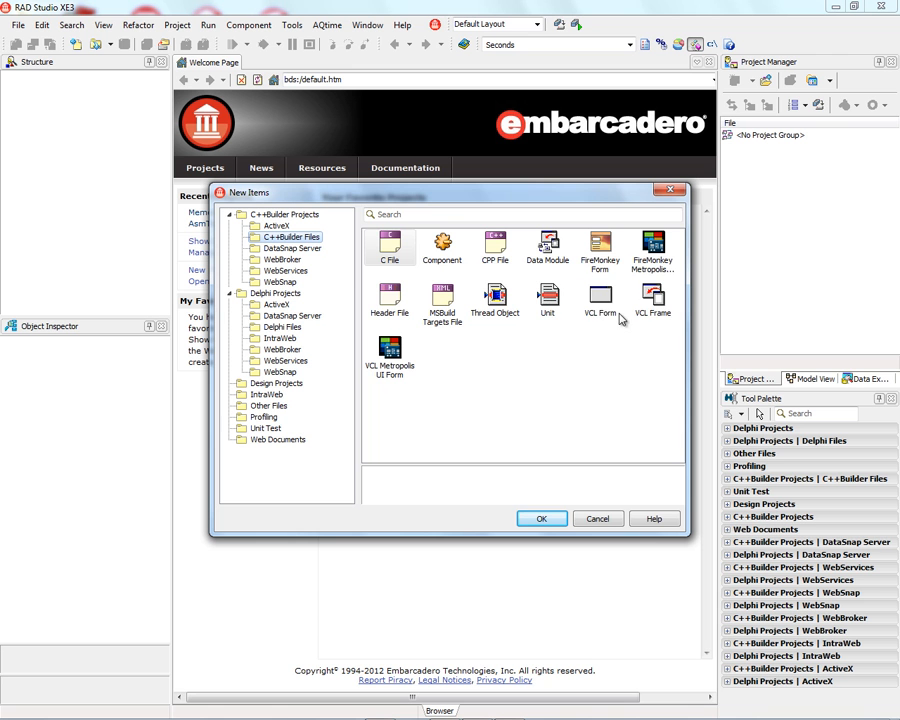
click(653, 300)
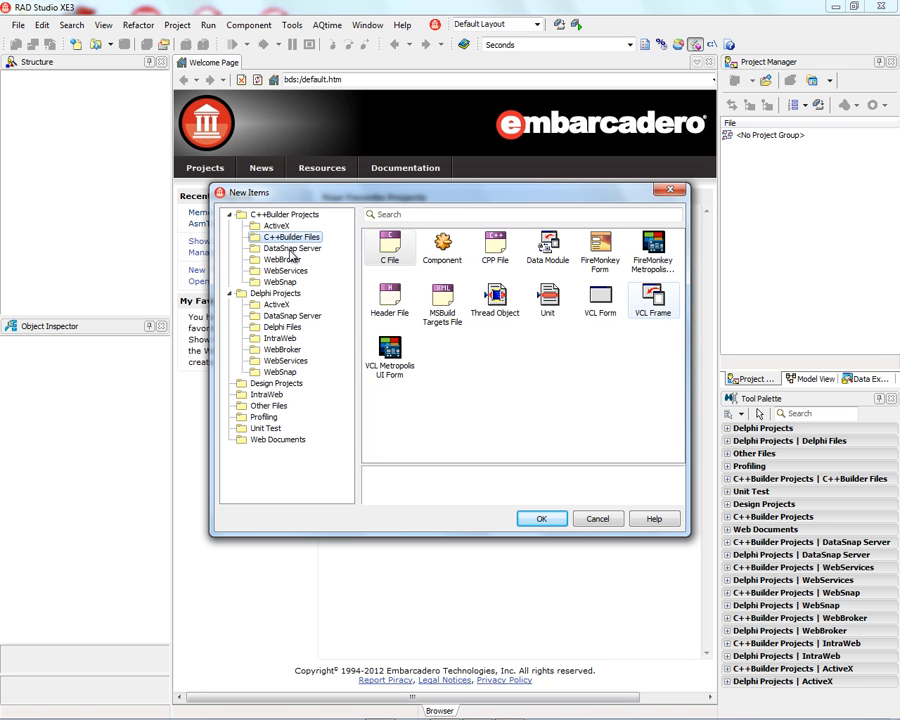
click(282, 259)
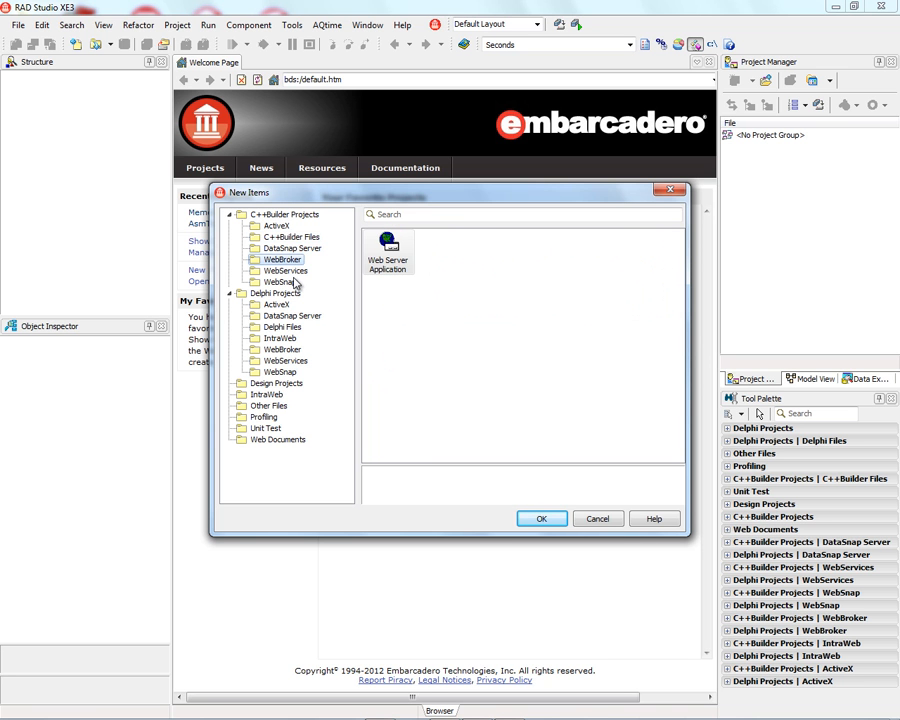
click(285, 271)
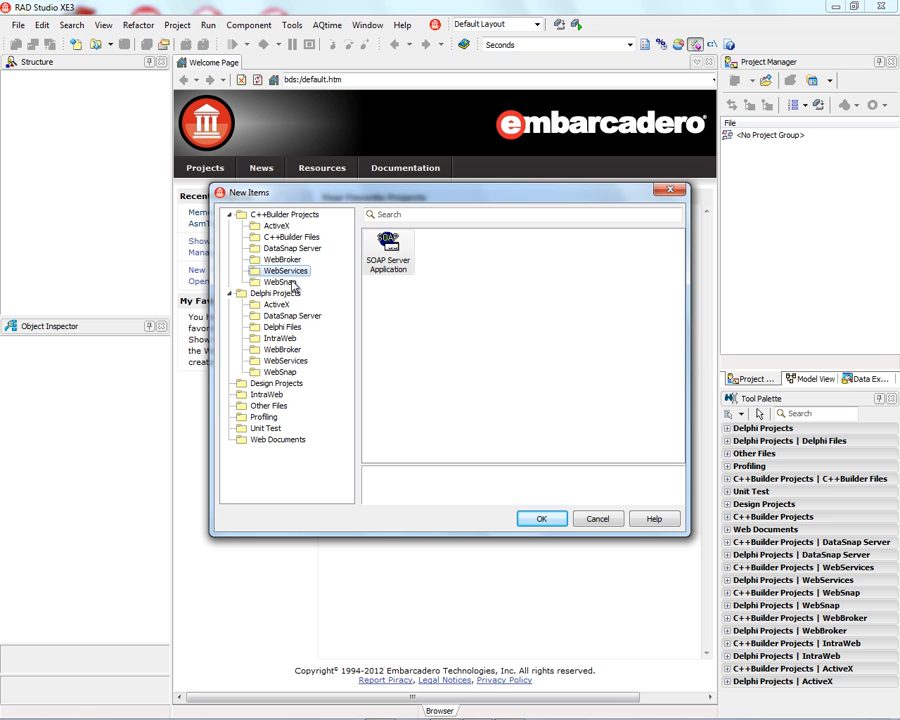
click(280, 281)
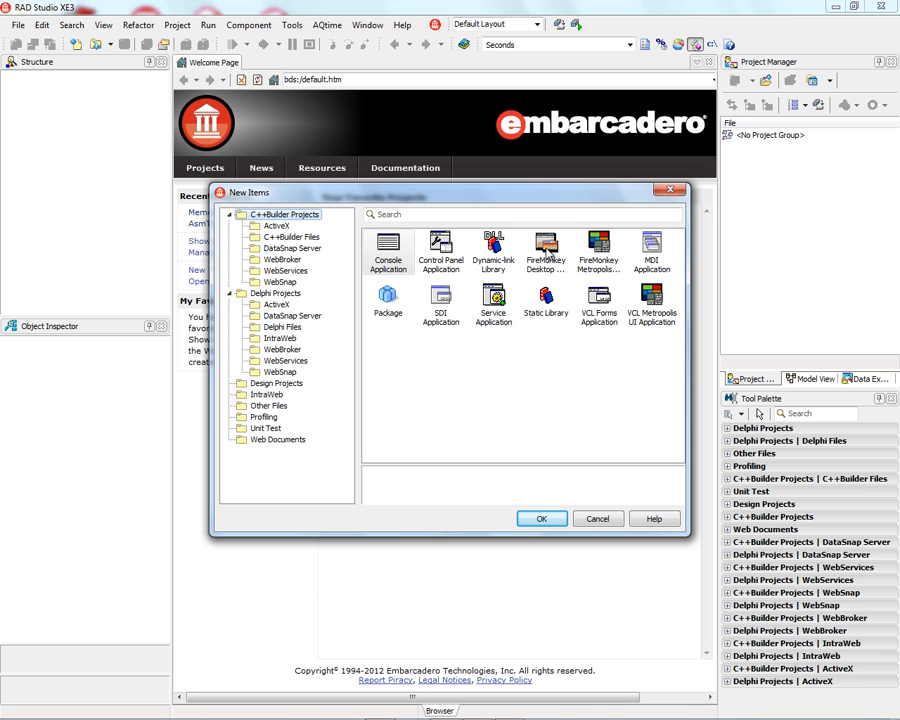
Step: Create a FireMonkey desktop project using the HD application type rather than 3D
click(546, 253)
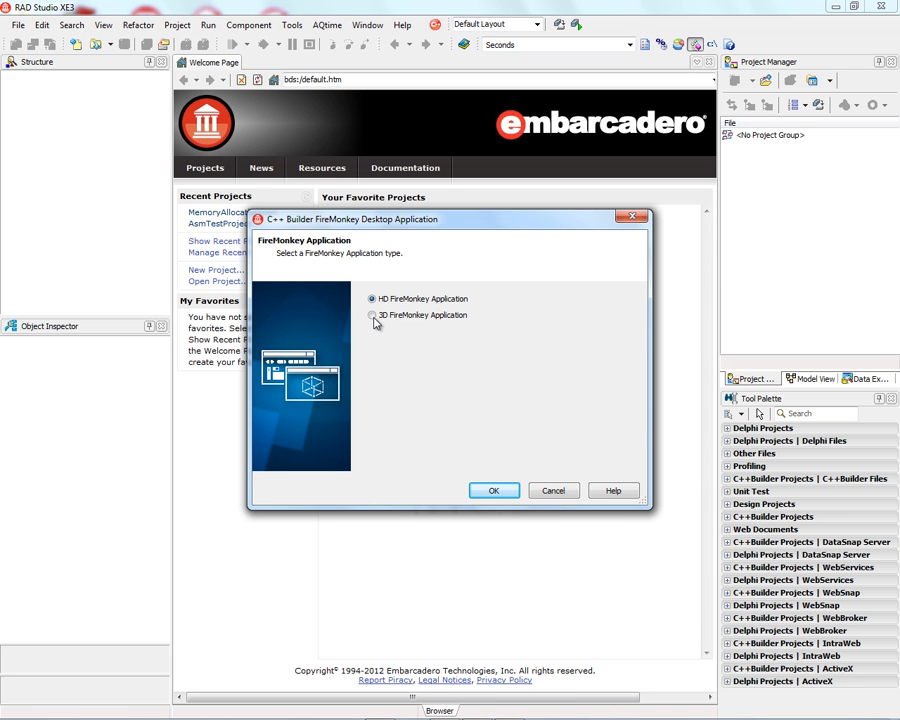
click(373, 315)
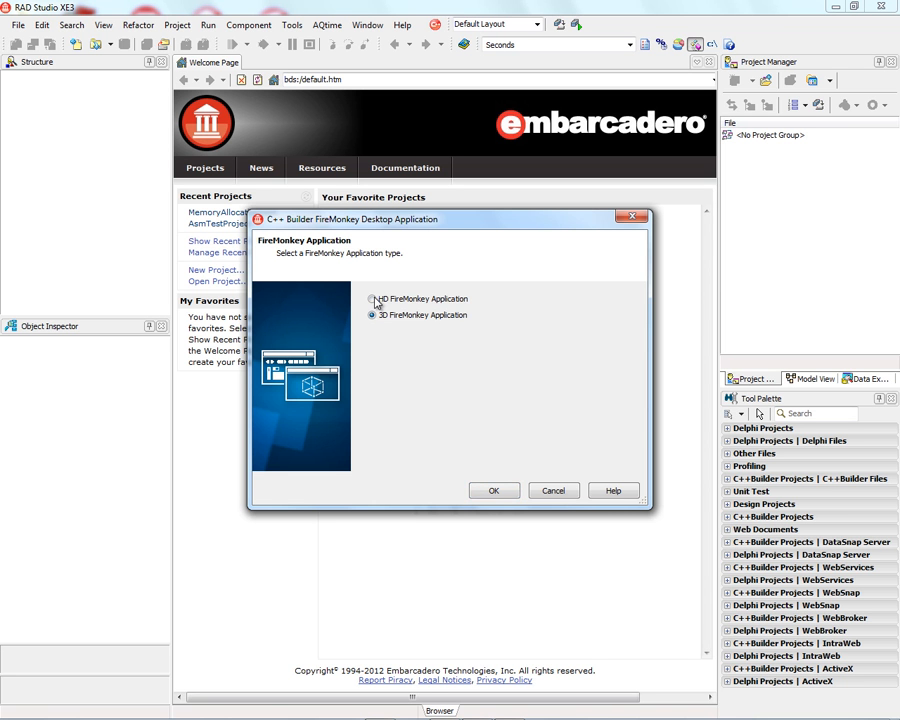
click(372, 298)
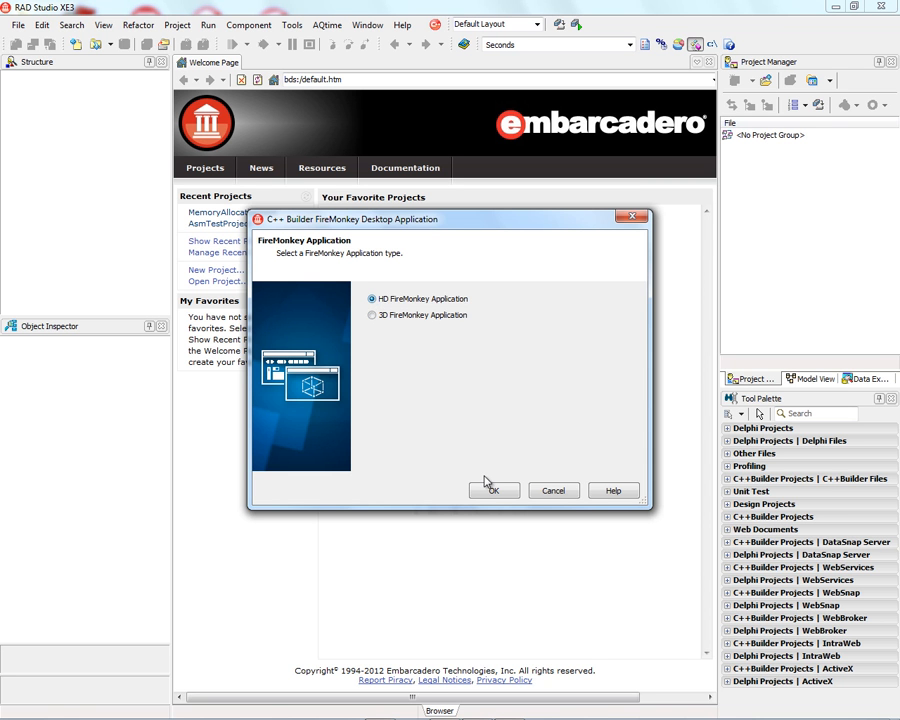
click(492, 490)
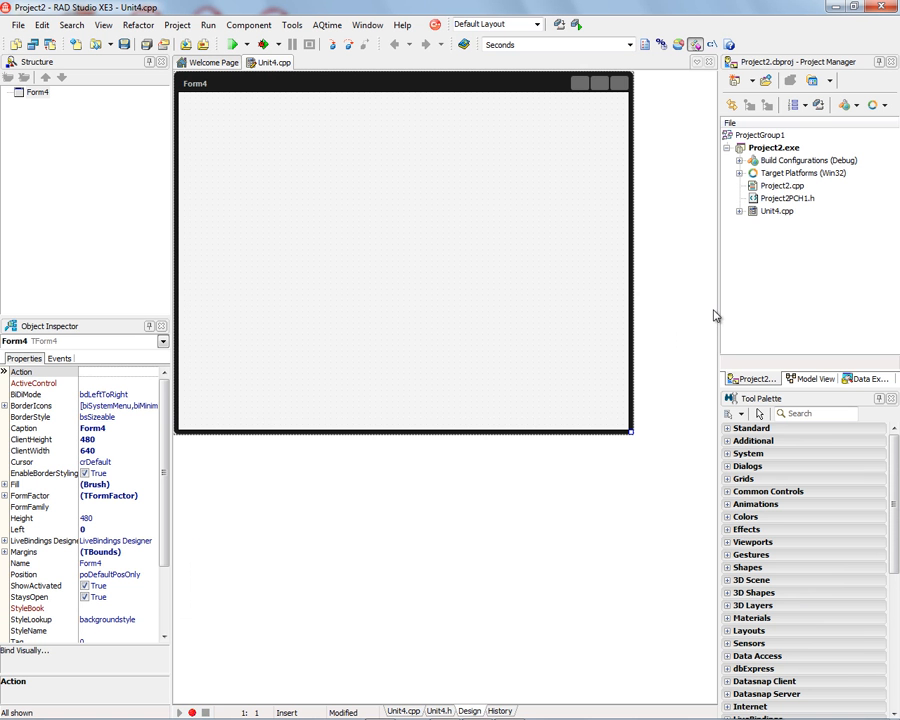
mouse_move(781, 191)
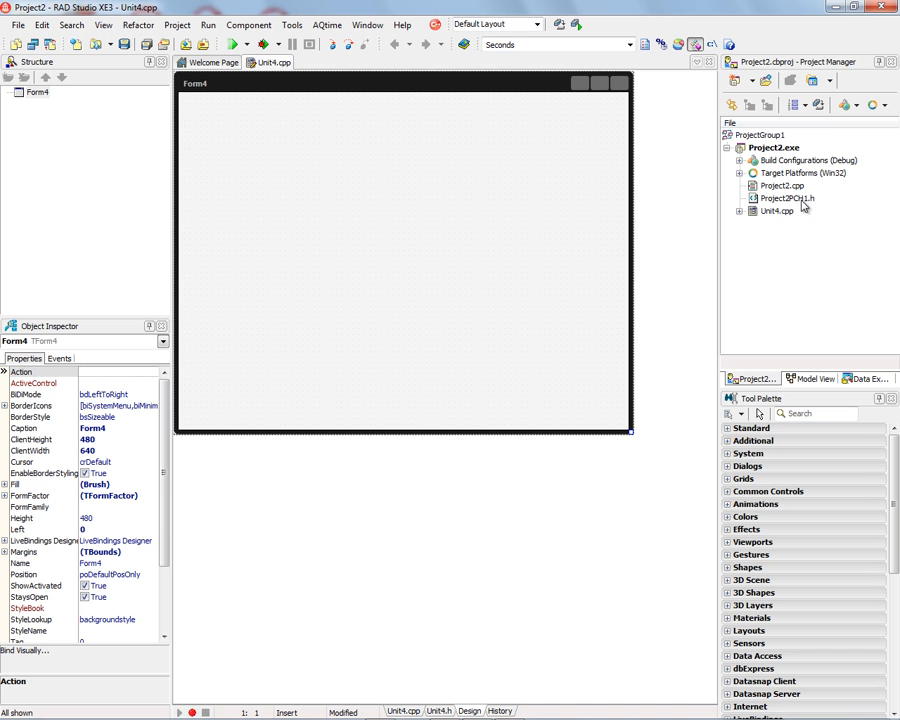
mouse_move(787, 198)
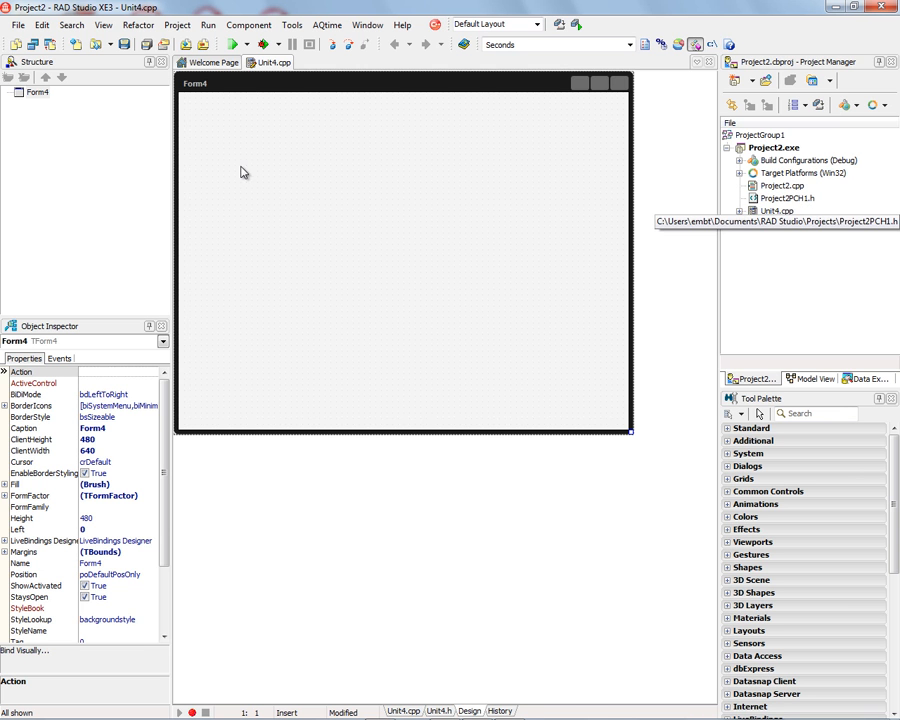
mouse_move(396, 272)
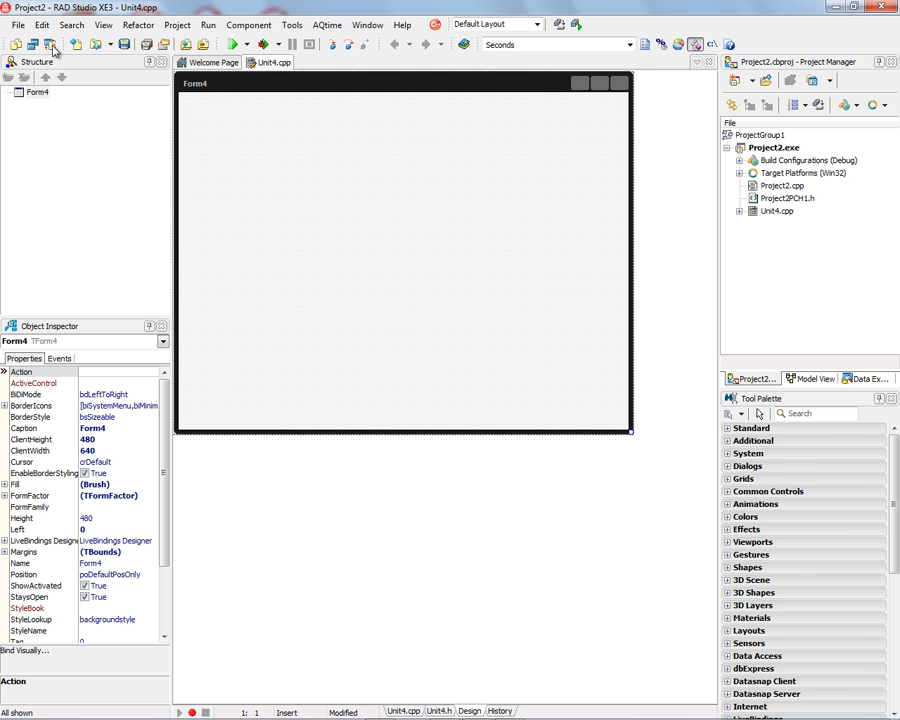
click(51, 44)
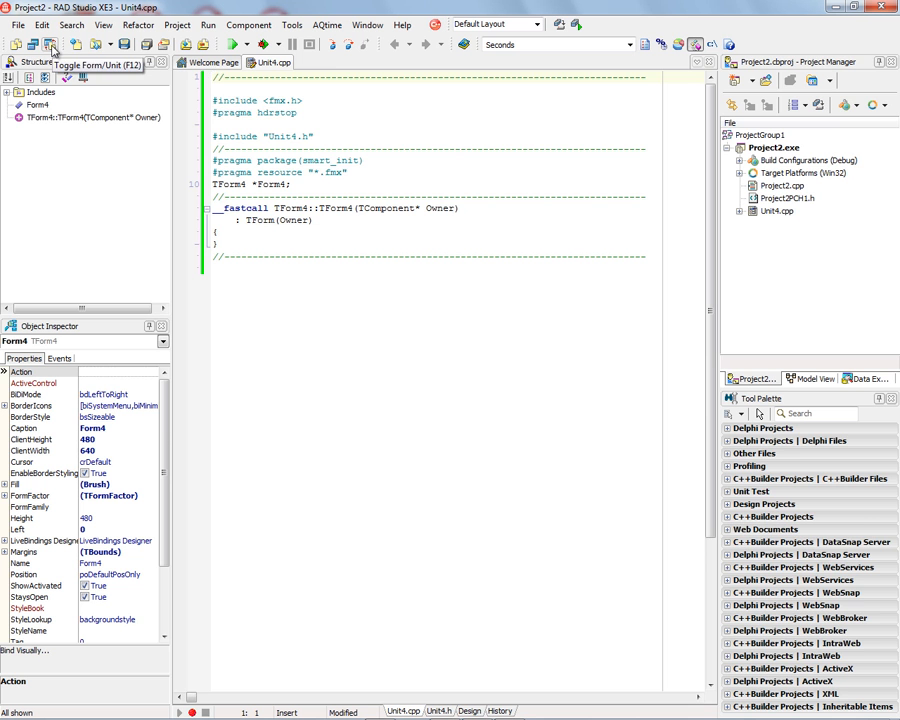
click(50, 44)
text(tlistb)
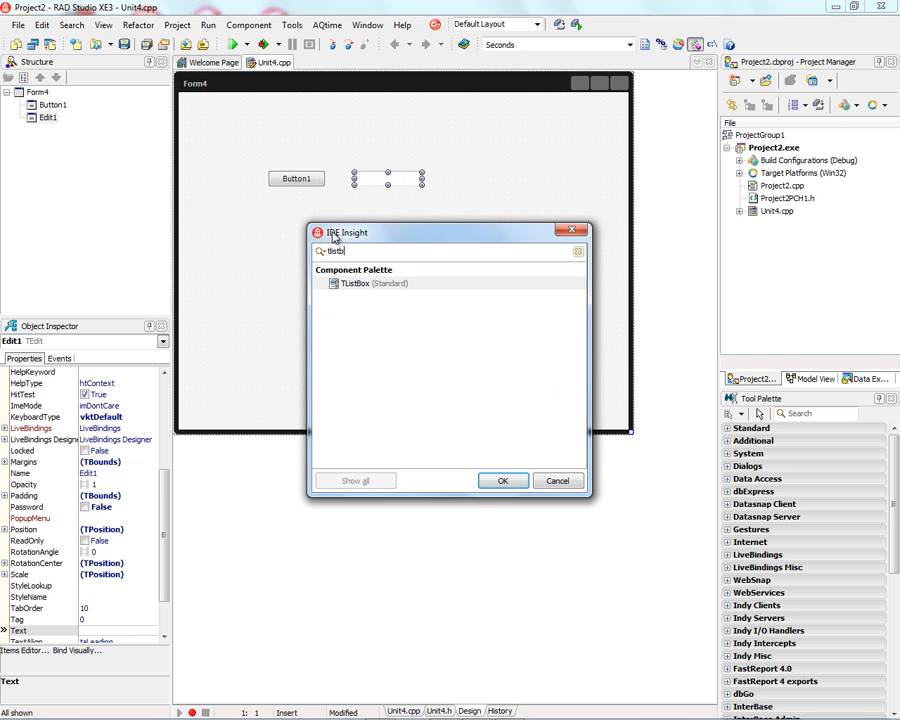
Step: Add an enlarged ListBox1 below the controls and caption Button1 'Add'
click(503, 481)
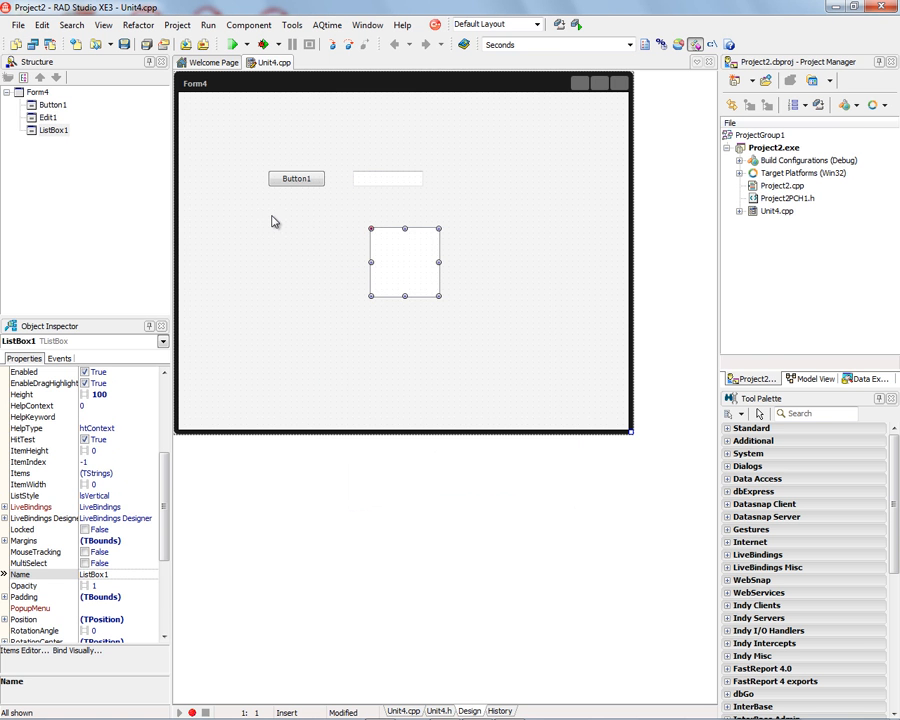
drag(372, 230, 270, 207)
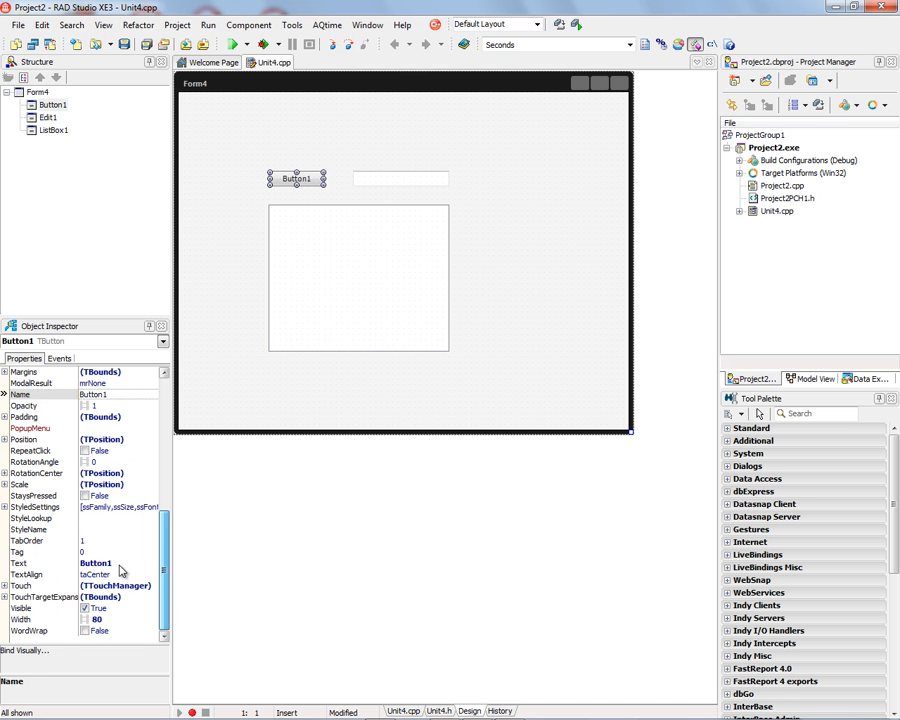
text(Add)
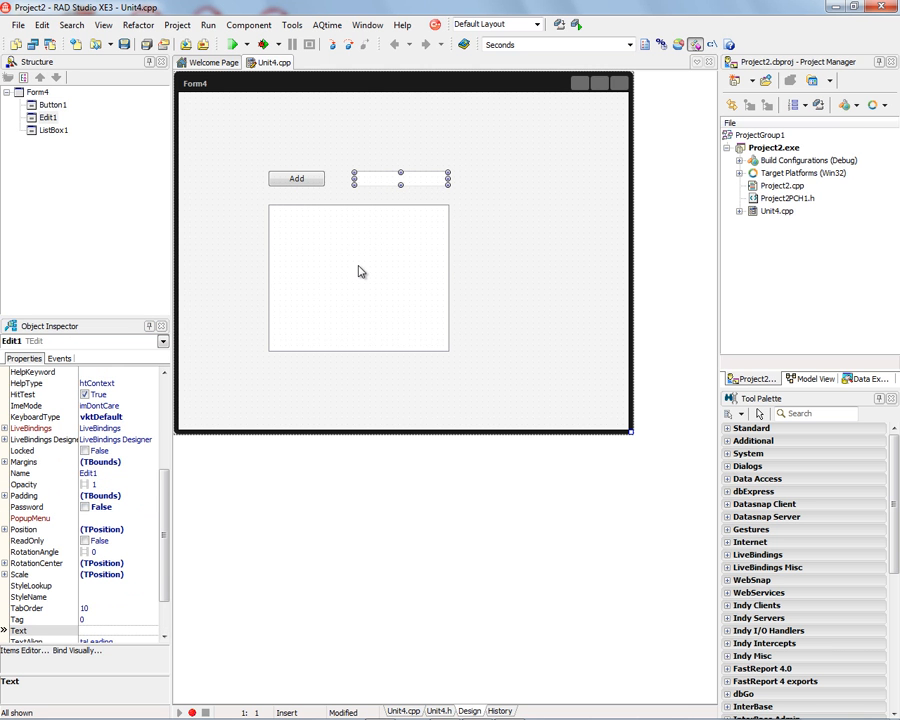
click(296, 178)
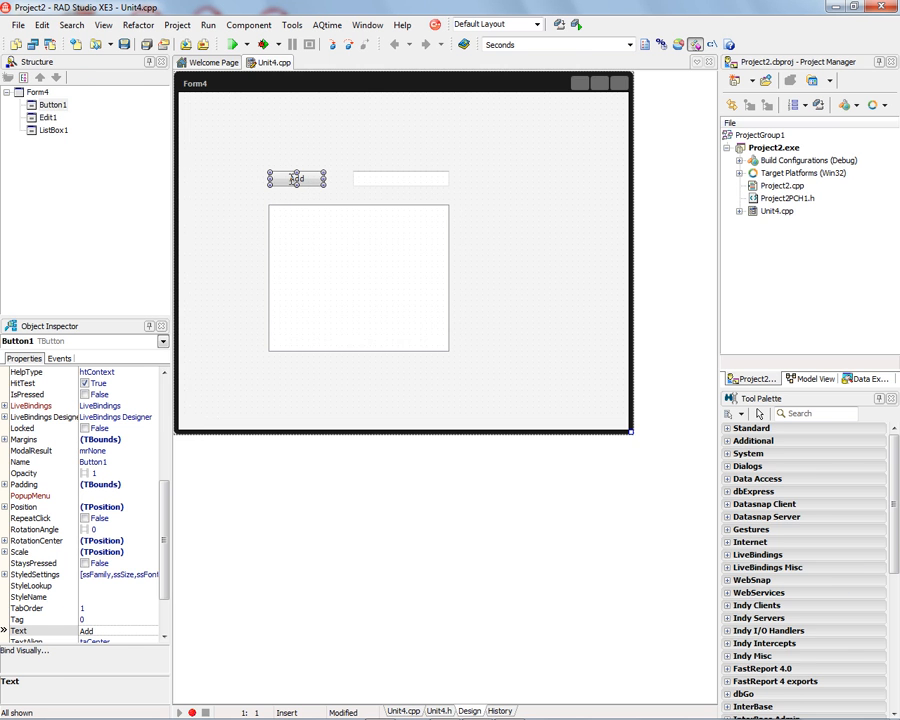
Step: Write ListBox1->Items->Add(Edit1->Text); in the new Button1Click handler
double_click(296, 178)
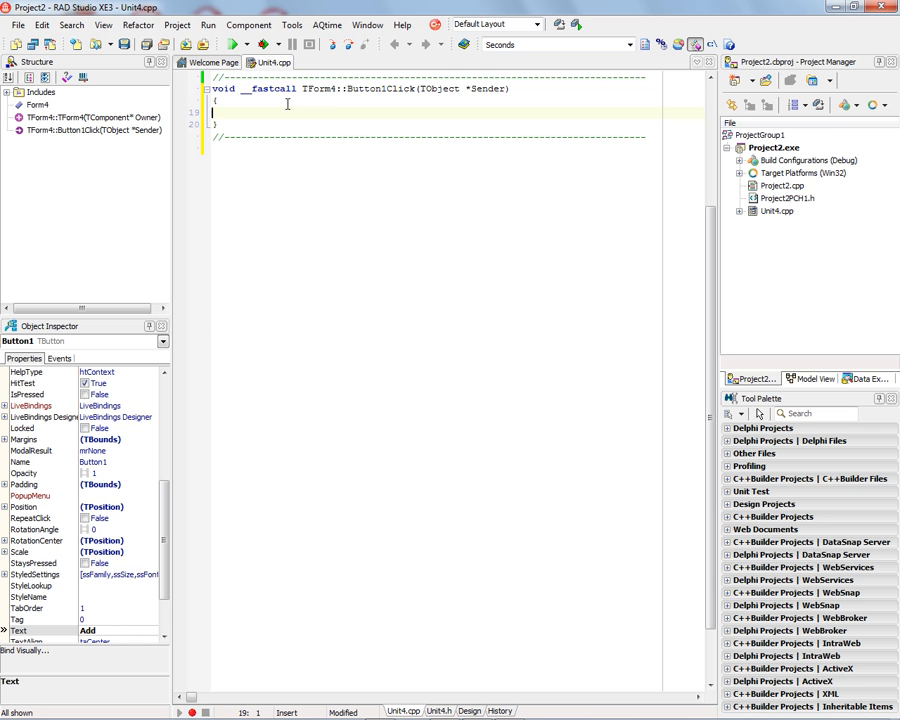
text(ListBox1)
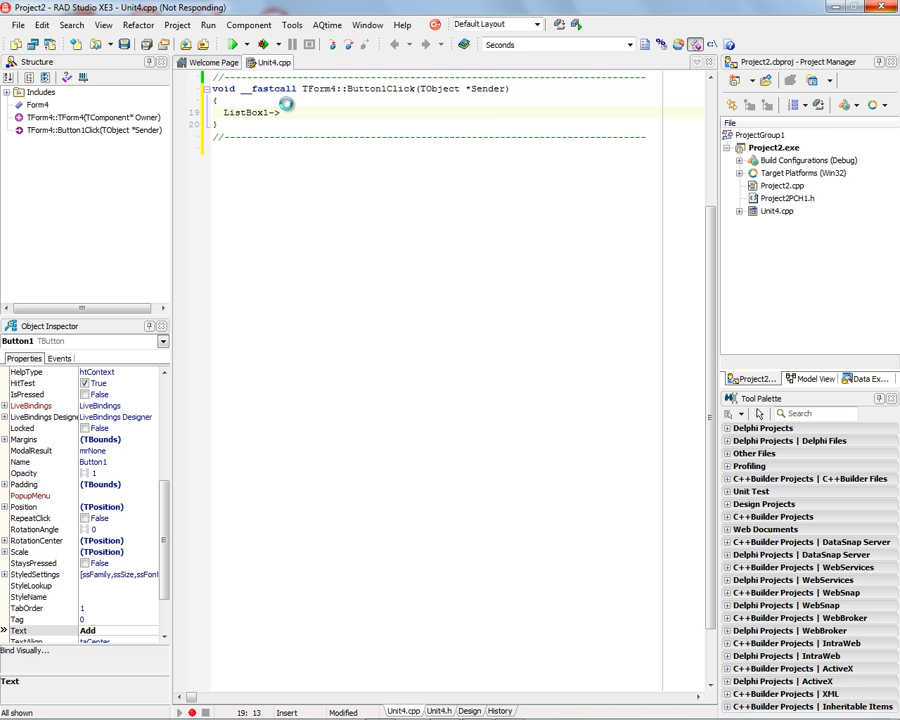
text(->)
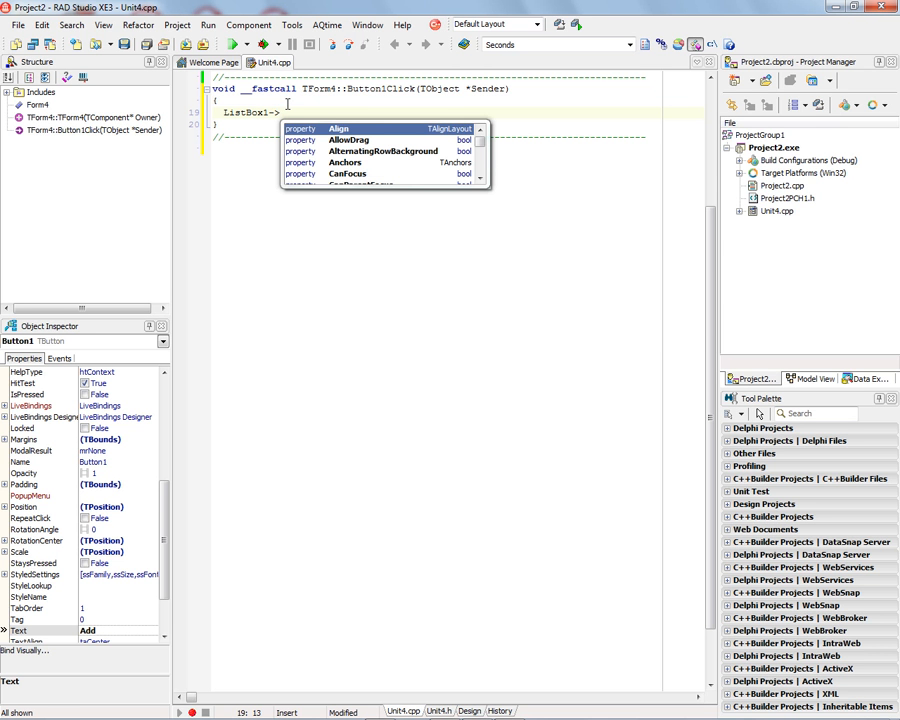
text(i)
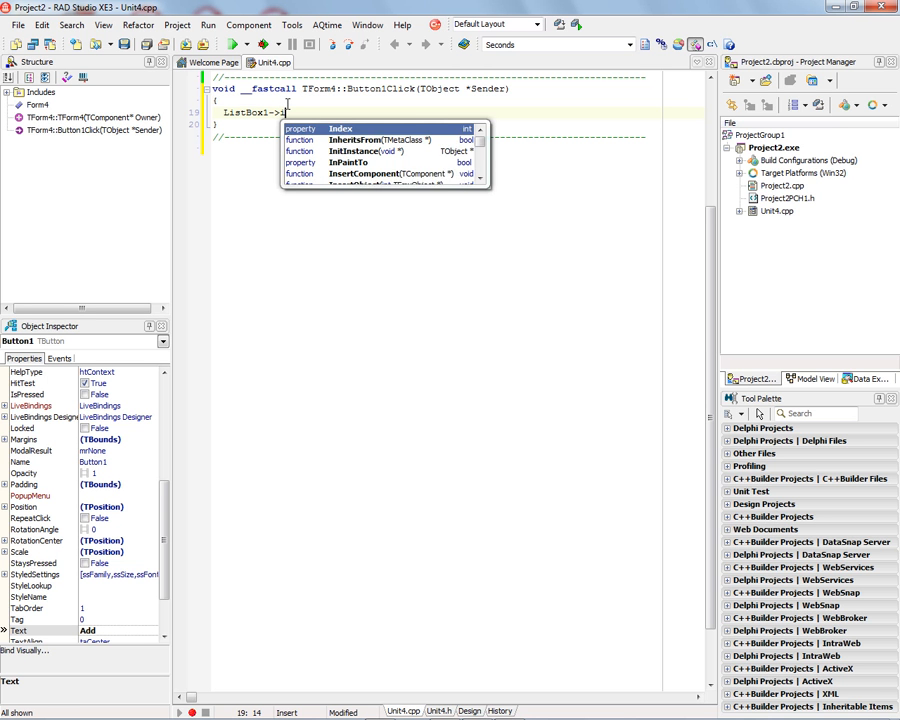
text(items-)
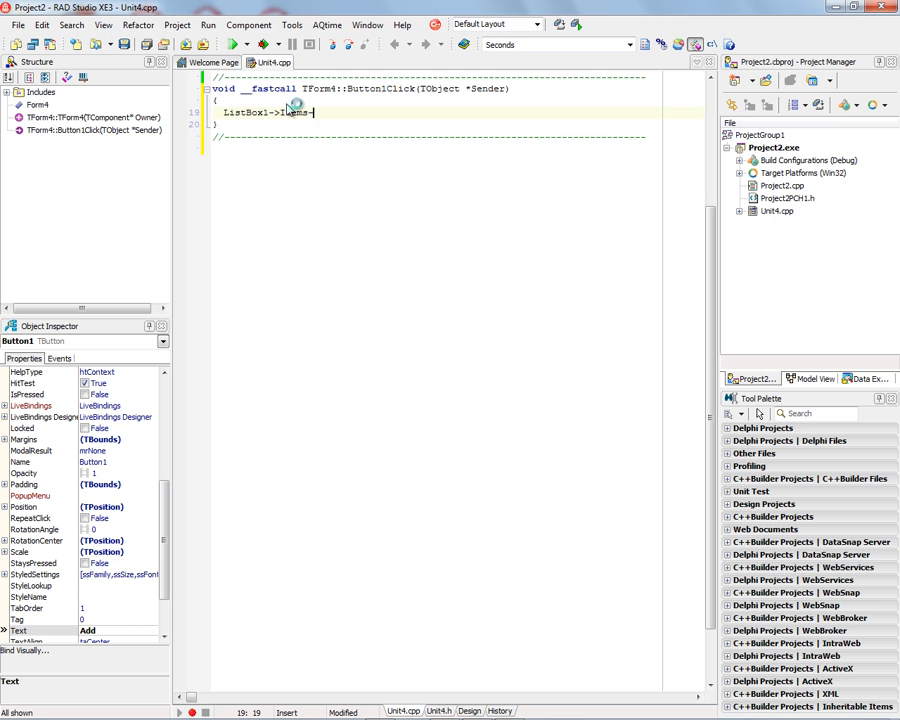
text(>Add()
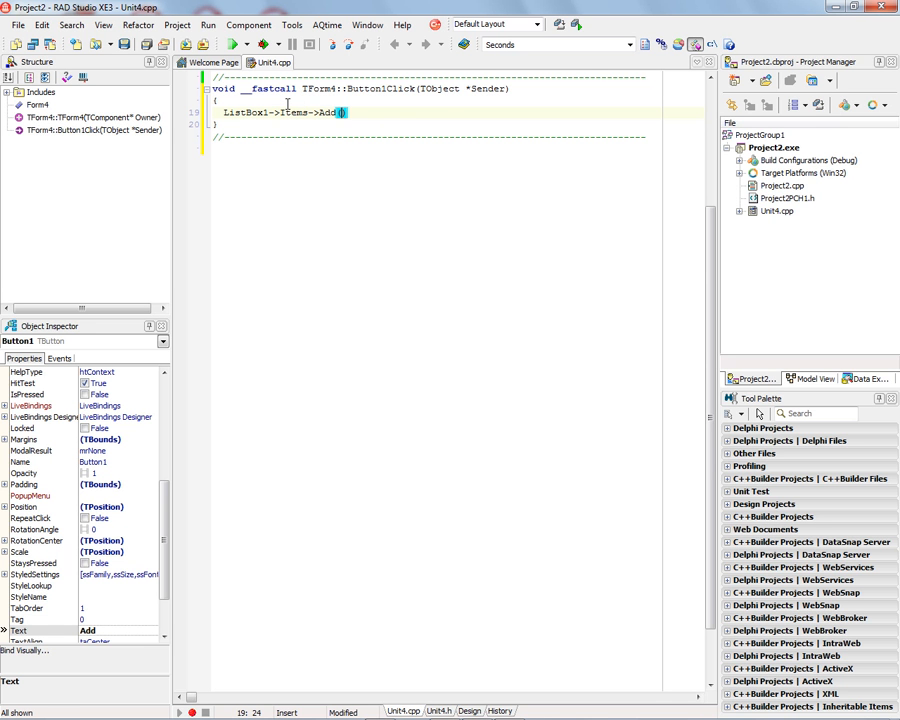
text(Edit1->)
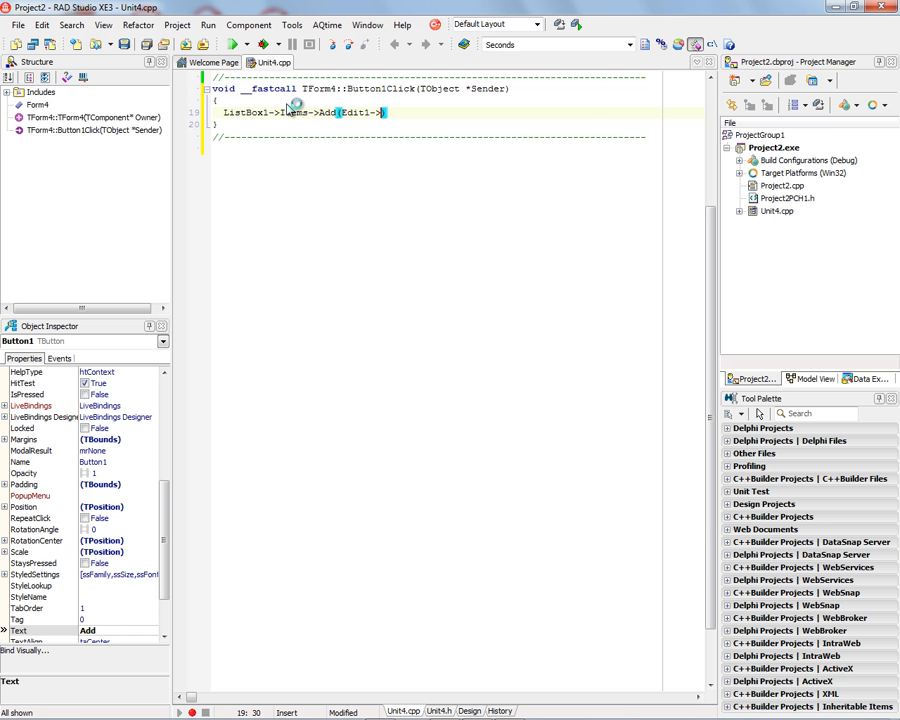
text(Text)
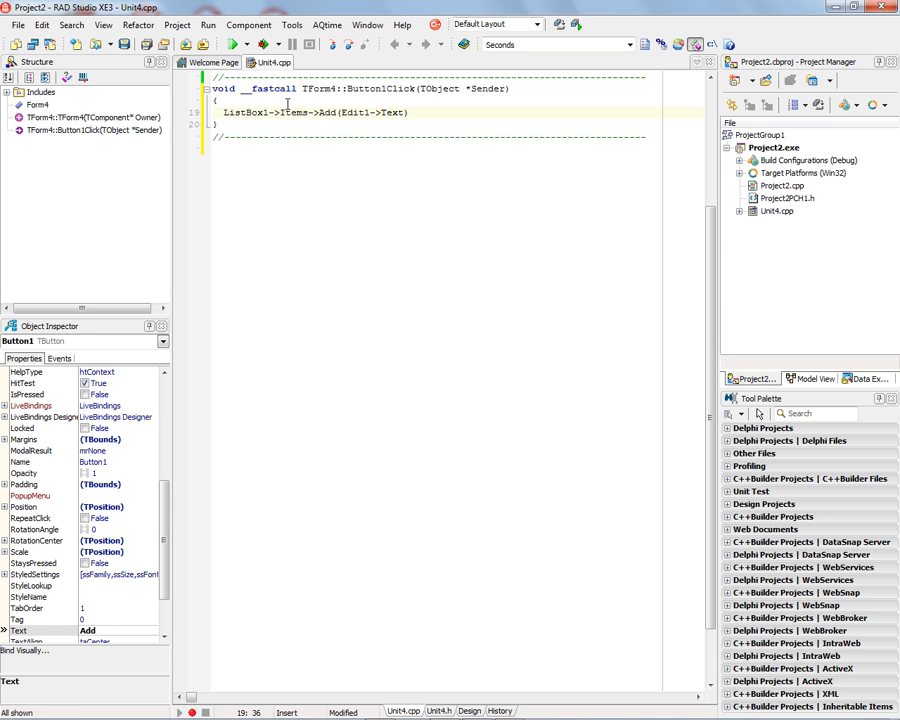
text(;)
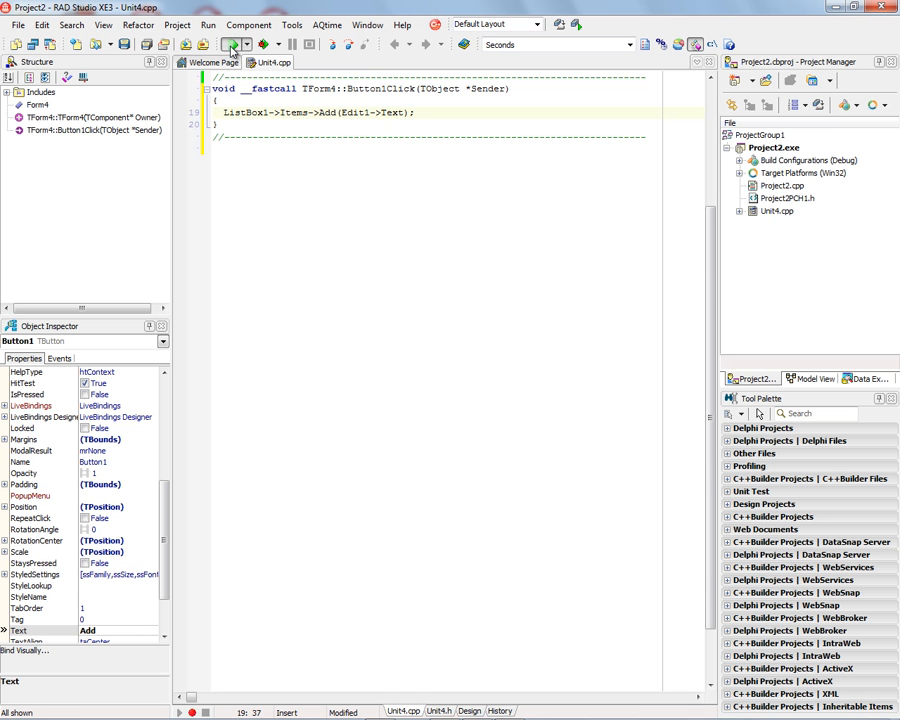
Step: Run the 32-bit Windows build, add Hello, World and 42, then close it
click(232, 44)
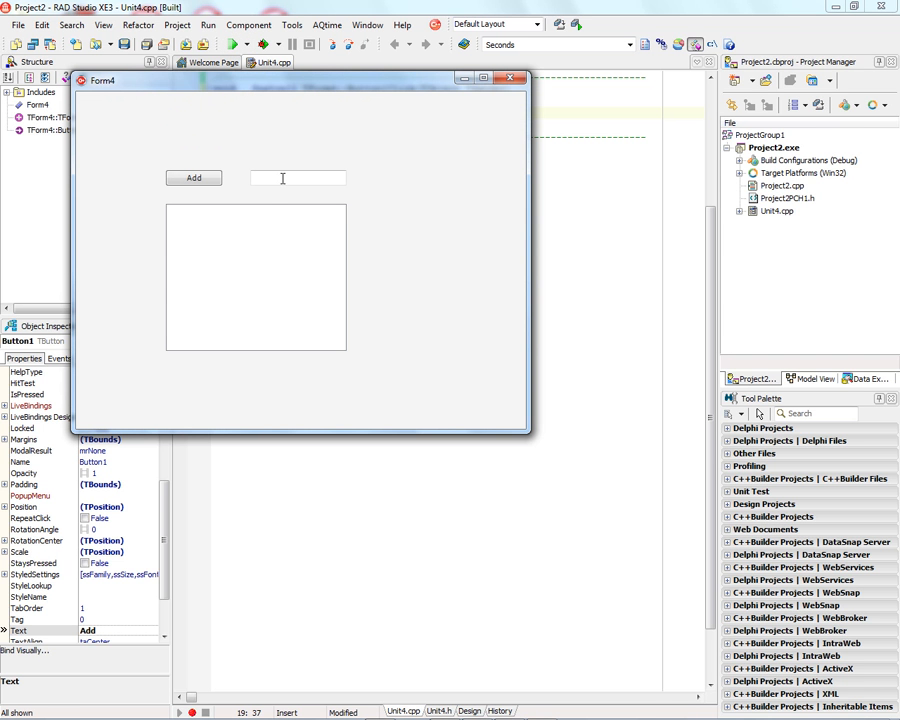
text(Hell)
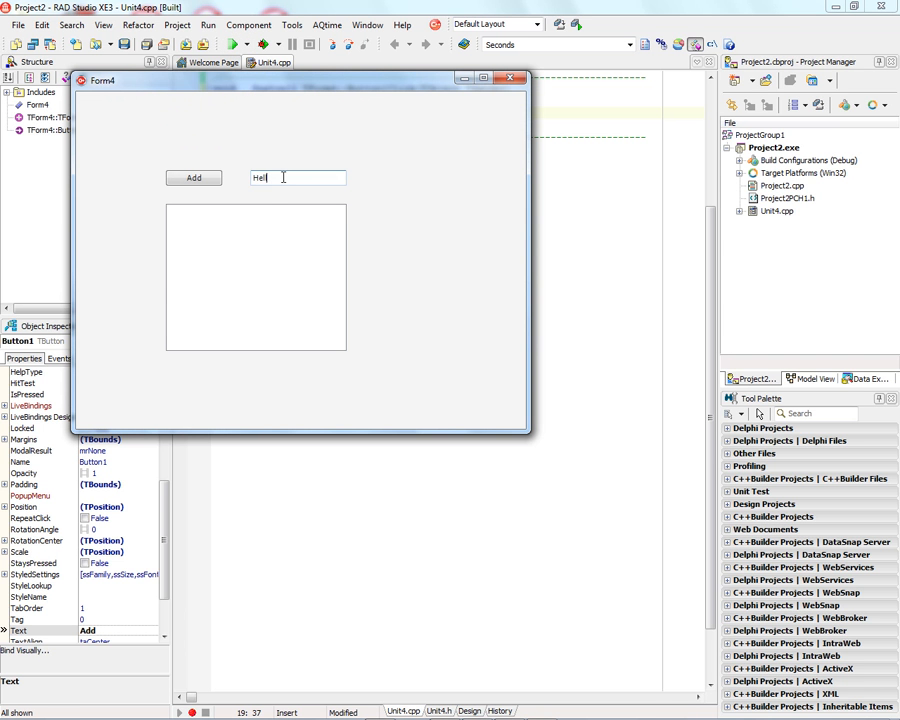
click(193, 178)
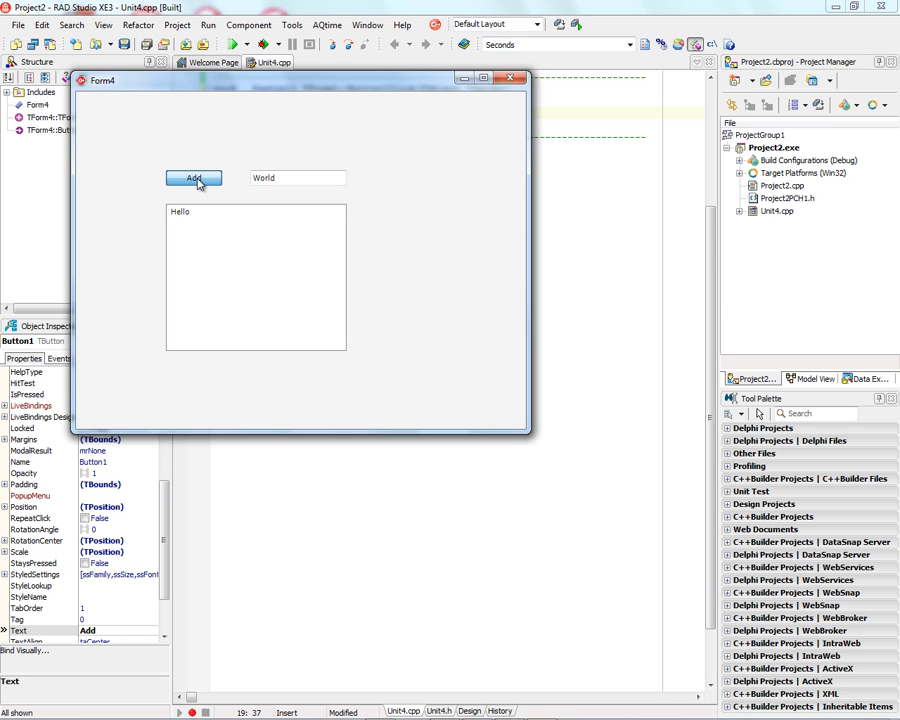
click(193, 178)
text(42)
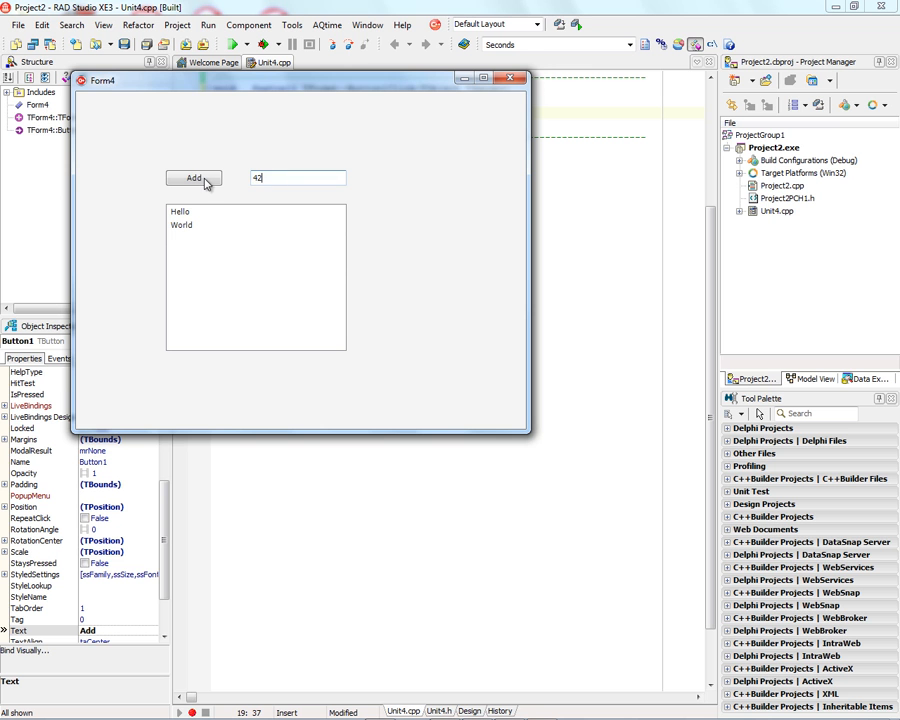
click(193, 178)
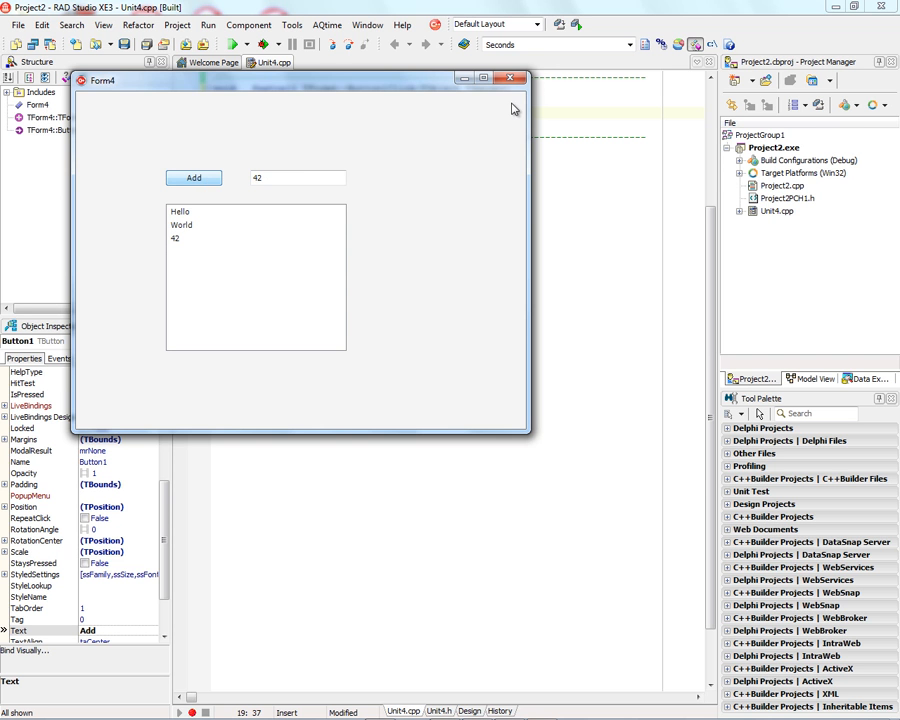
click(510, 78)
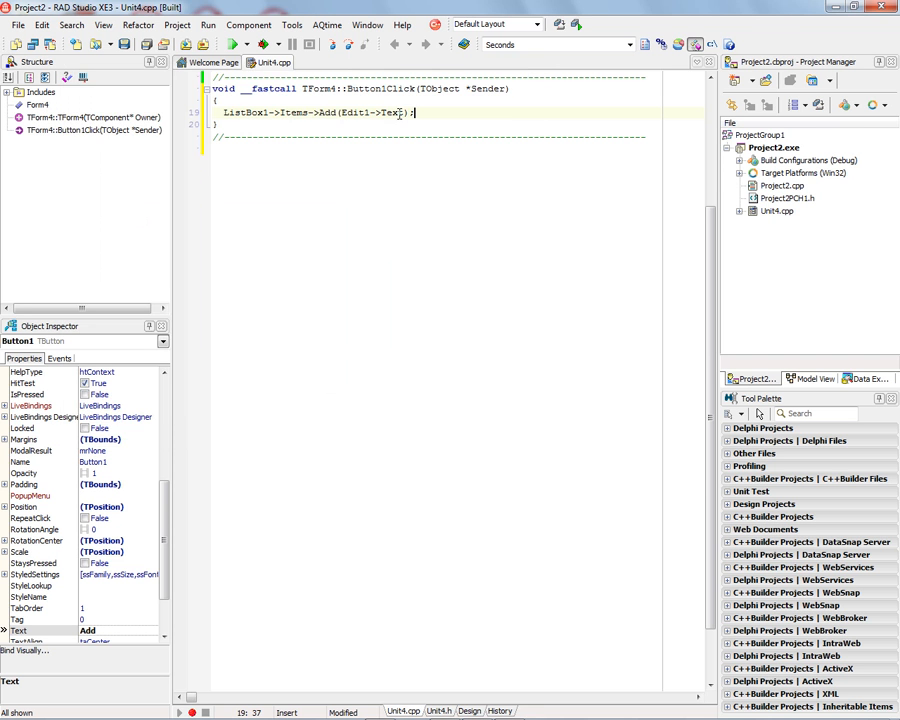
mouse_move(398, 112)
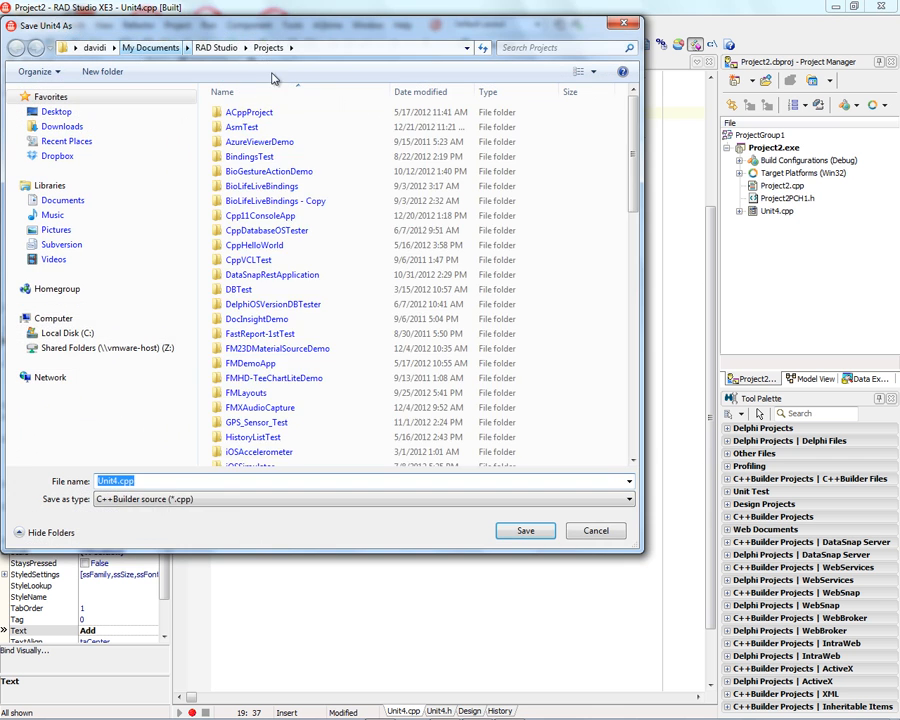
Step: Save Unit4.cpp under its default name and expand the project's Build Configurations
click(525, 530)
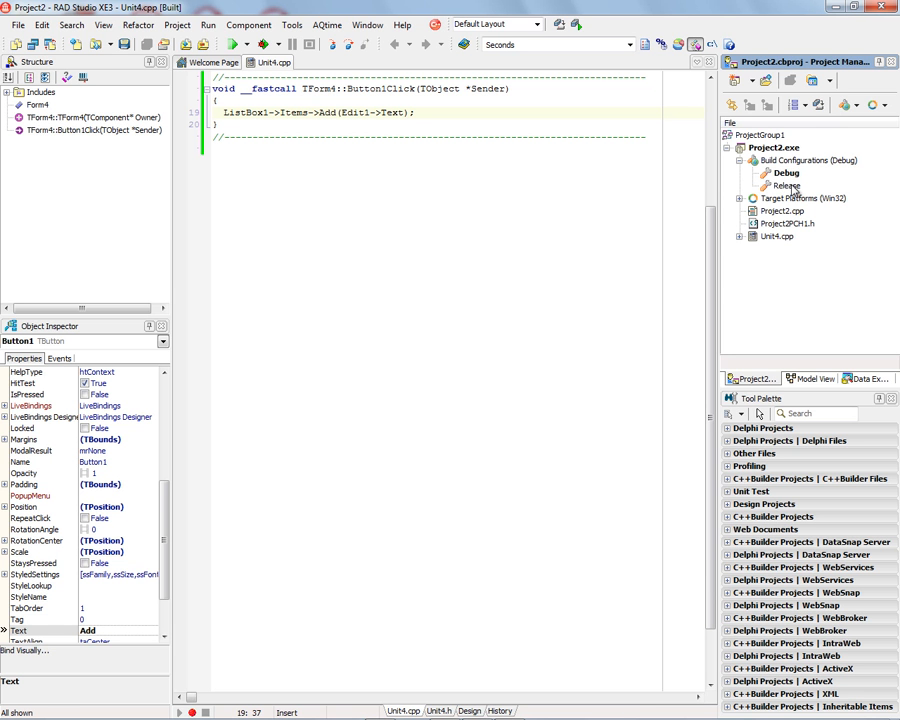
click(739, 198)
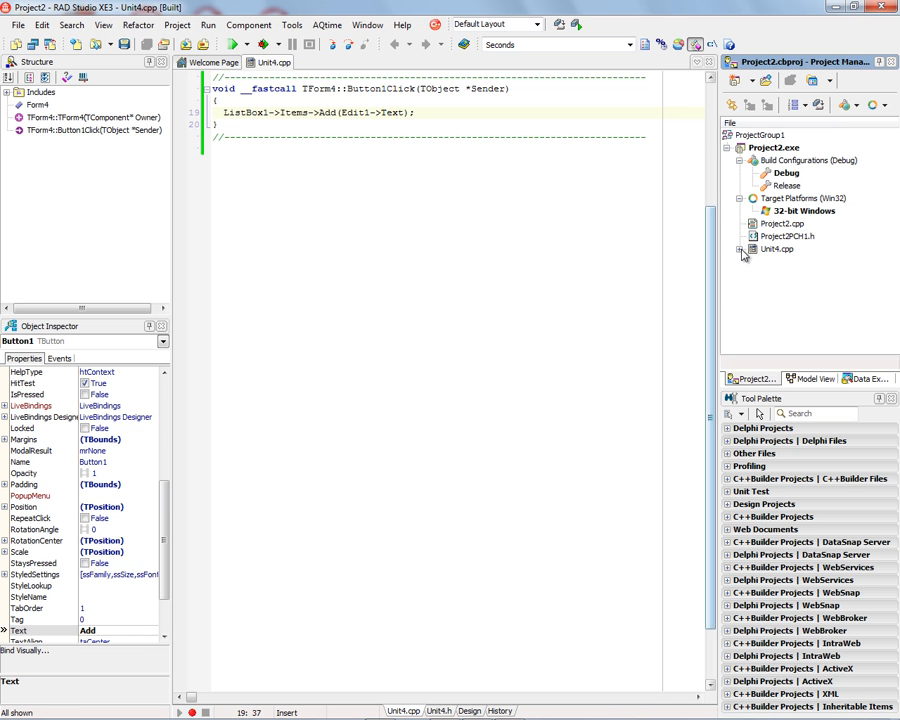
Step: Expand Unit4.cpp's files, select Unit4.fmx, and open Unit4.h in the editor
click(739, 249)
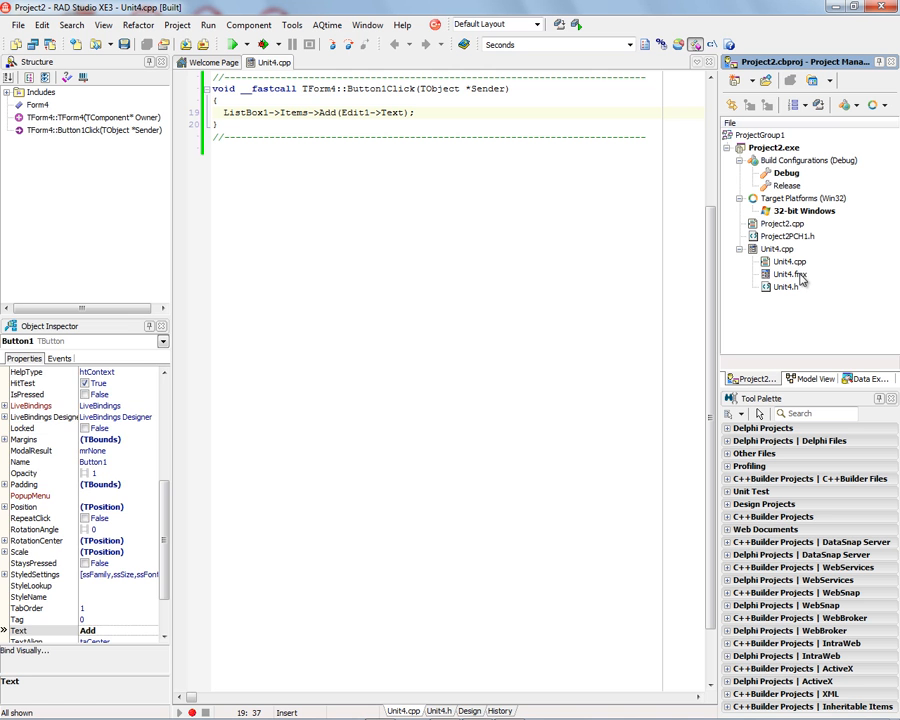
click(789, 274)
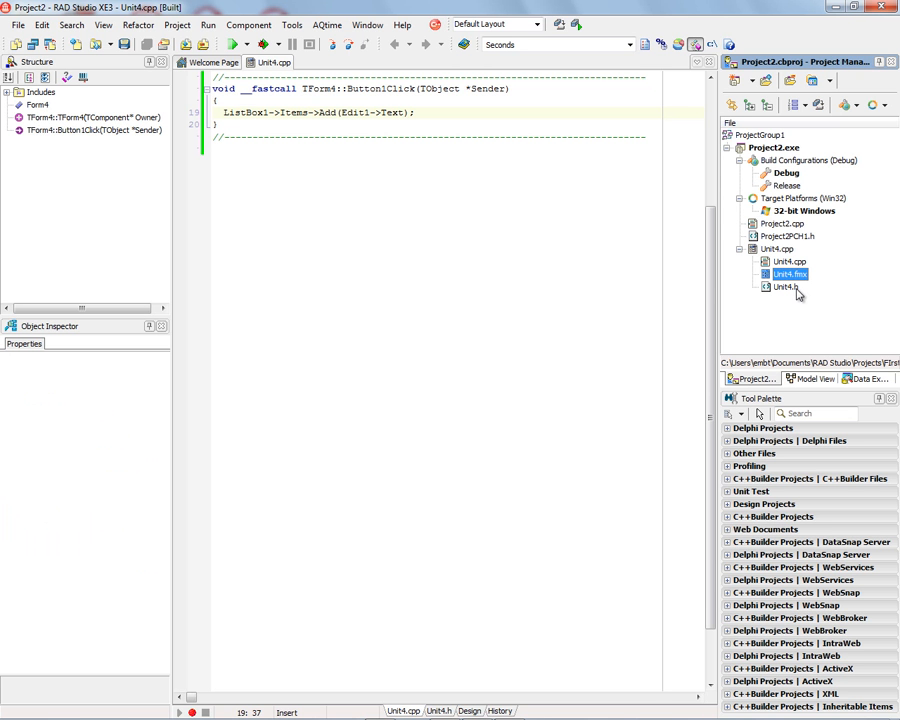
click(784, 287)
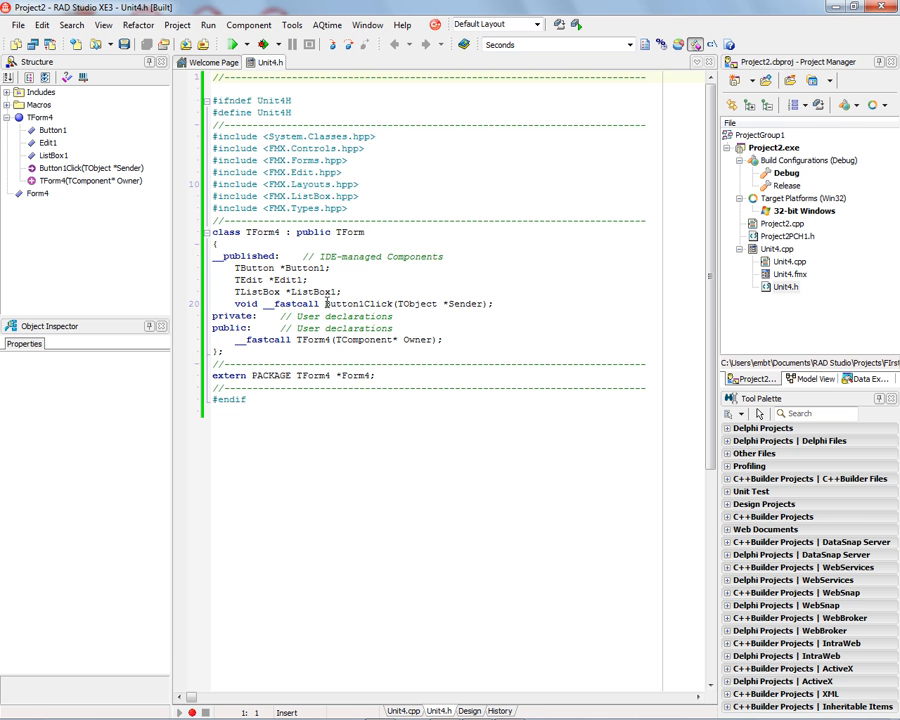
Step: Reopen Form4 in the designer and choose Add Platform on Target Platforms
click(468, 711)
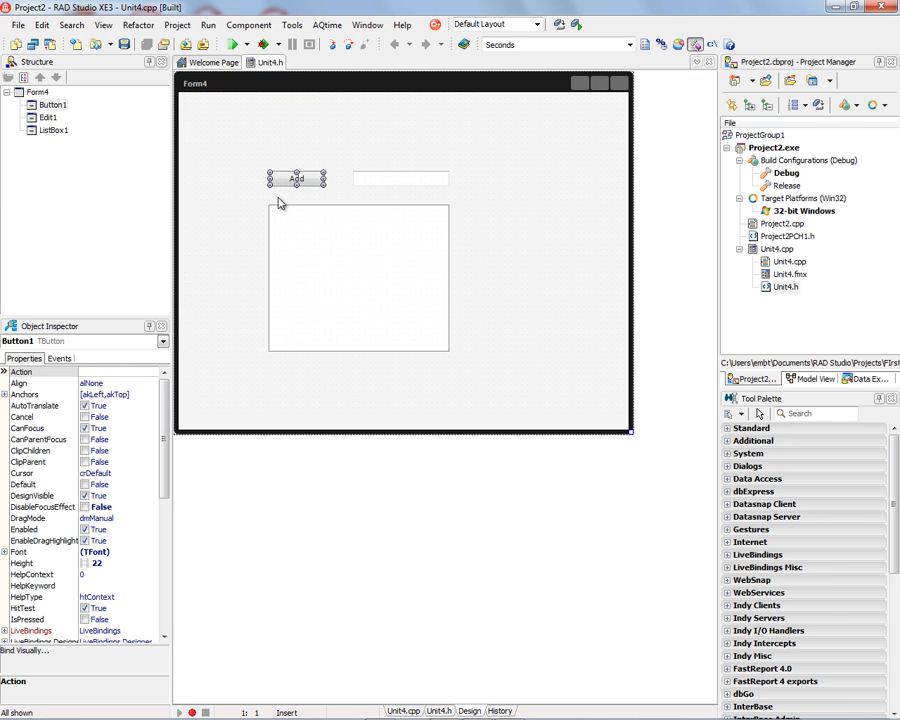
mouse_move(410, 194)
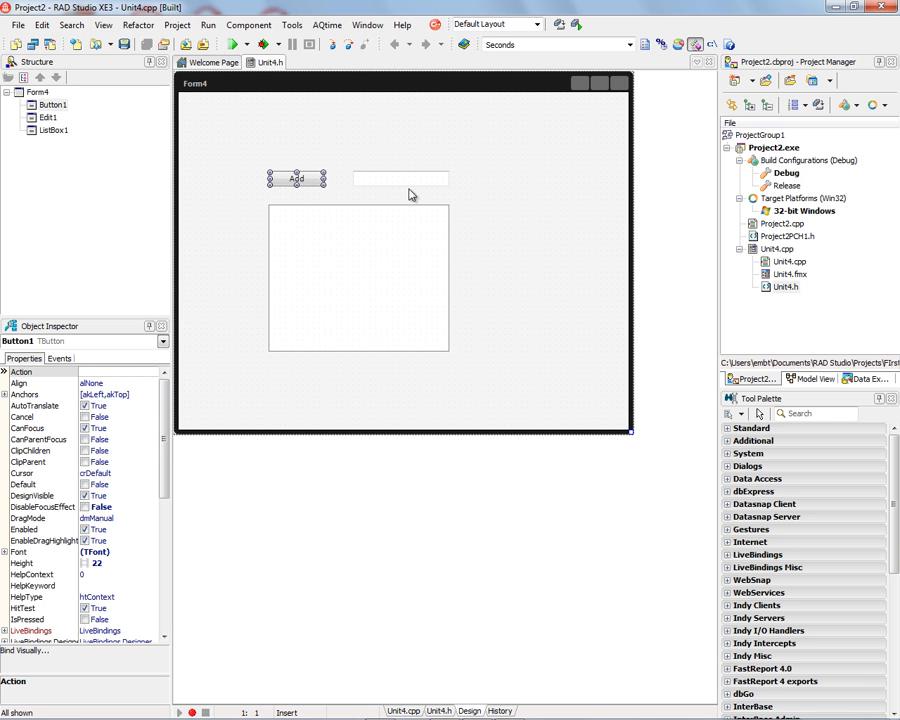
mouse_move(775, 172)
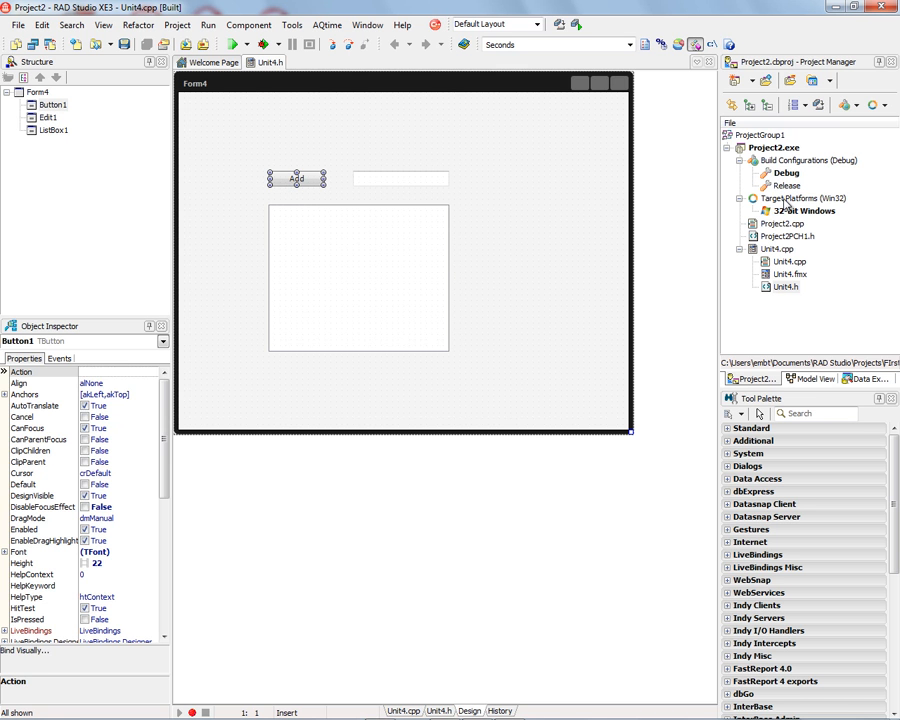
right_click(803, 198)
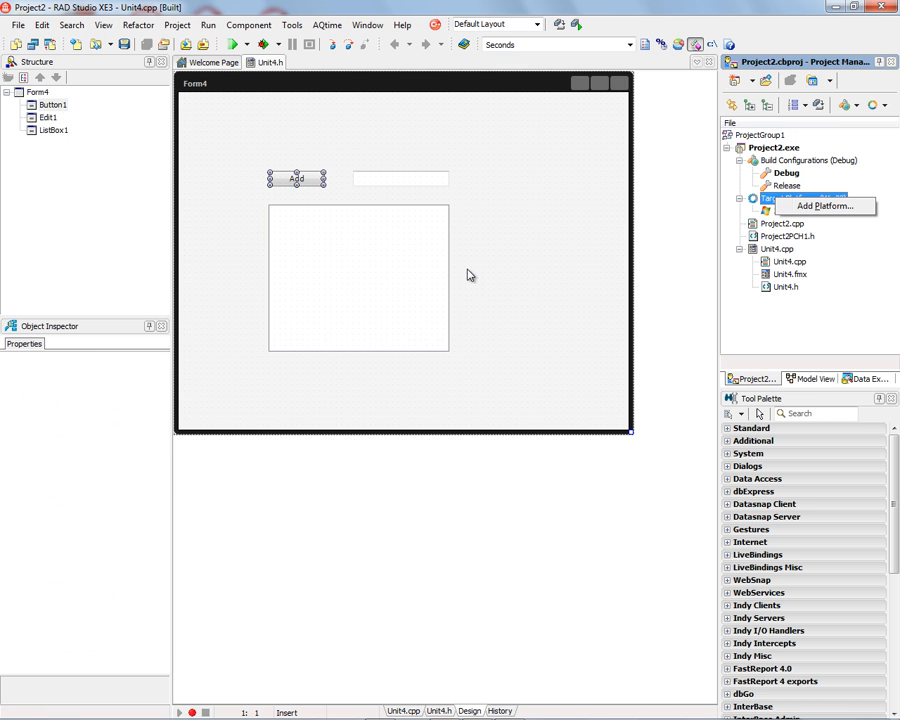
click(824, 206)
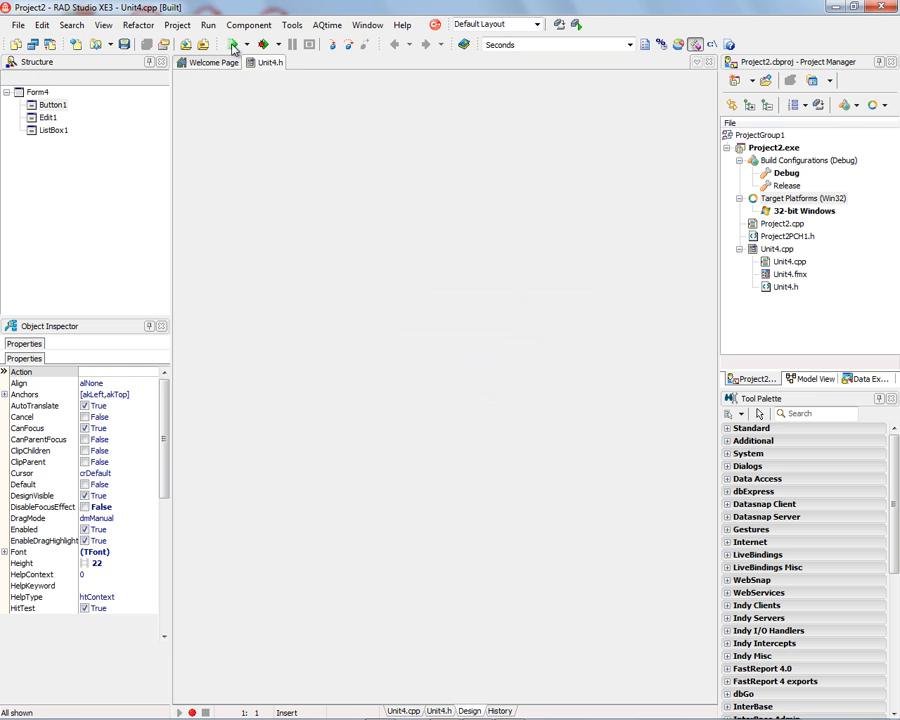
Step: Add 64-bit Windows as target, run the app adding entries, then close it
click(232, 44)
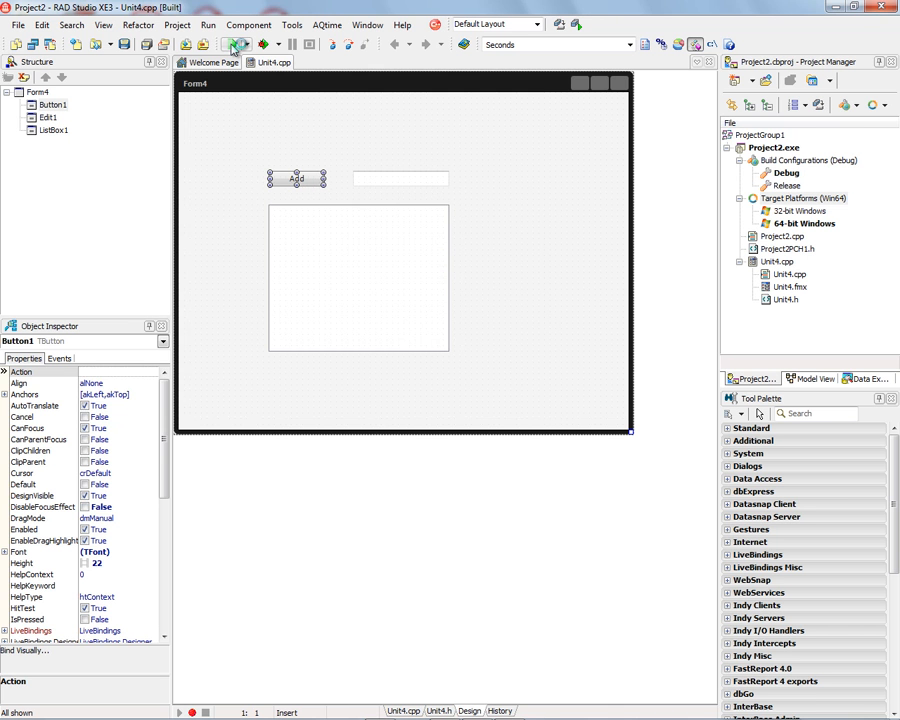
click(232, 44)
text(World)
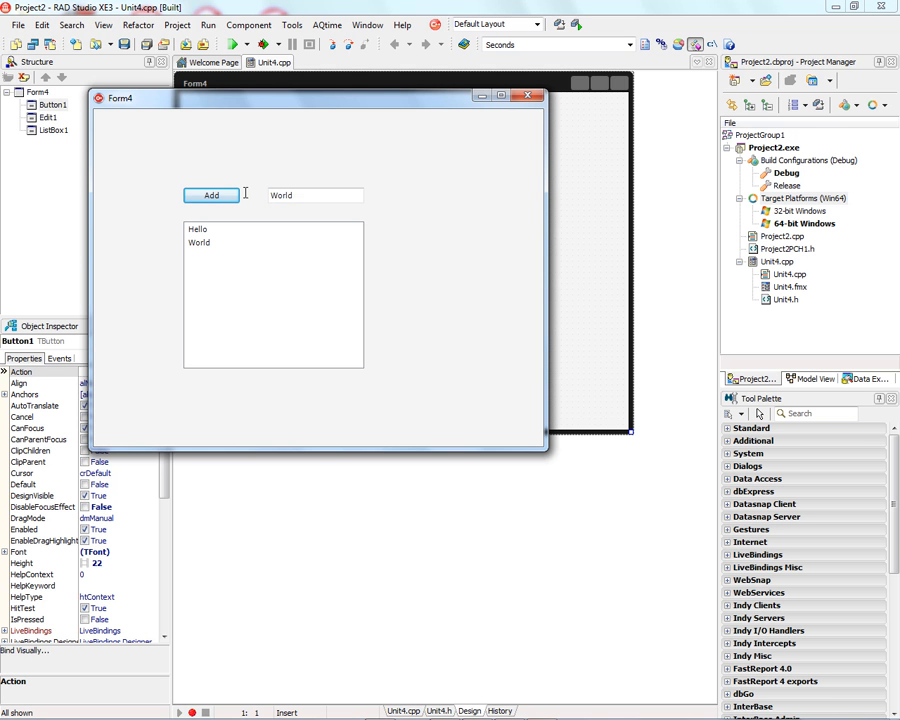
click(210, 195)
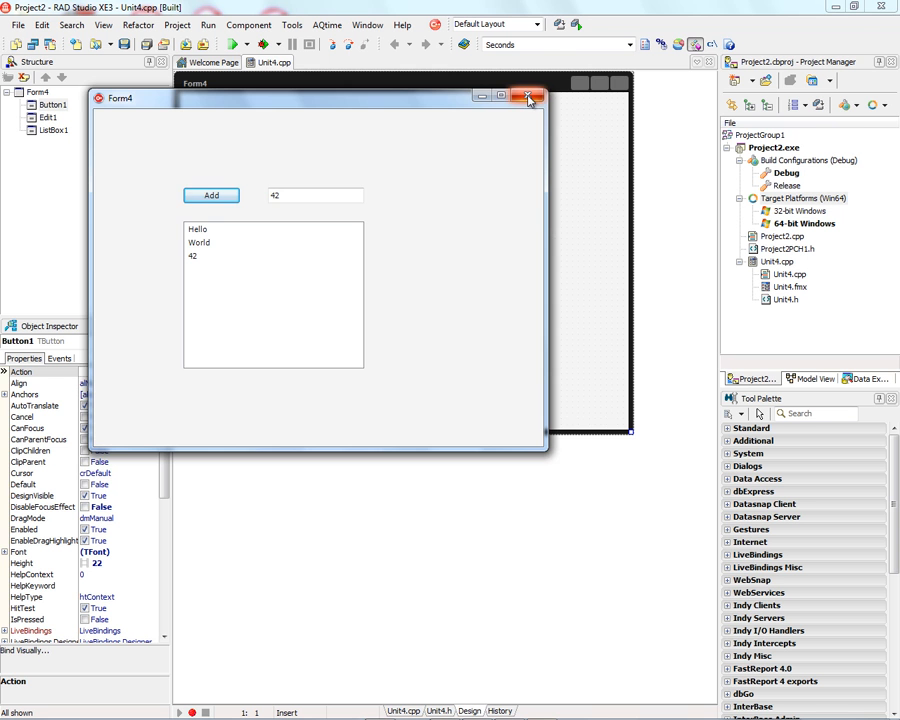
click(529, 96)
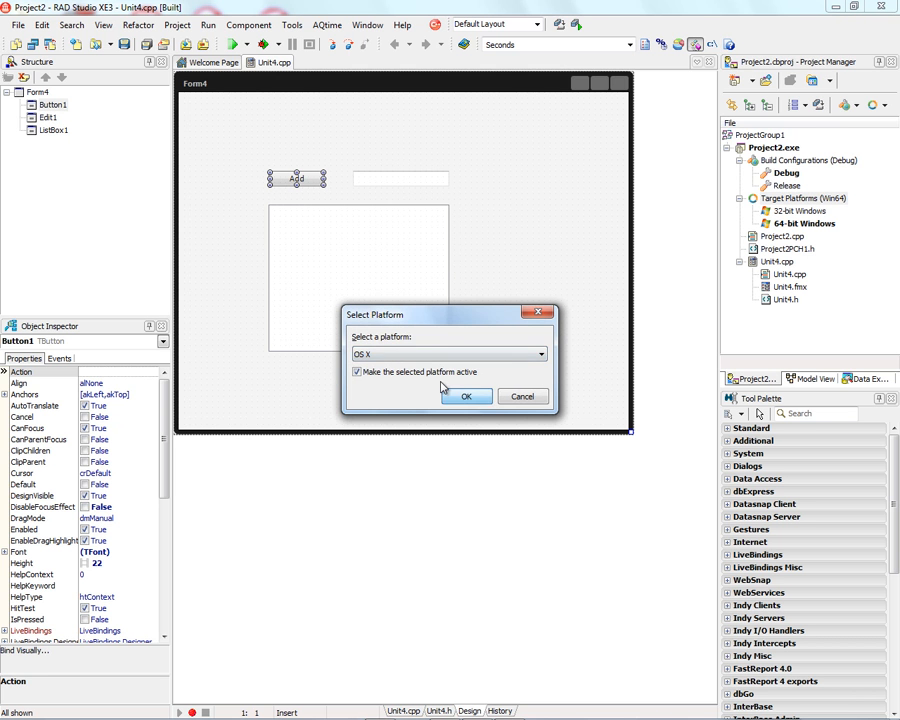
Step: Make OS X the active target platform and bring up its context menu in Project Manager
click(465, 396)
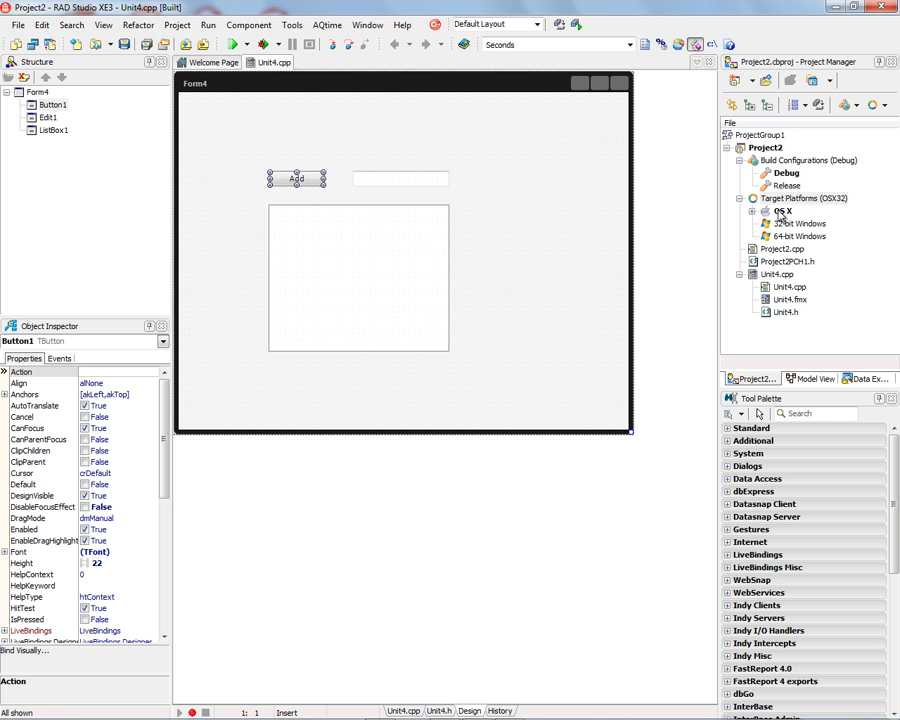
right_click(783, 210)
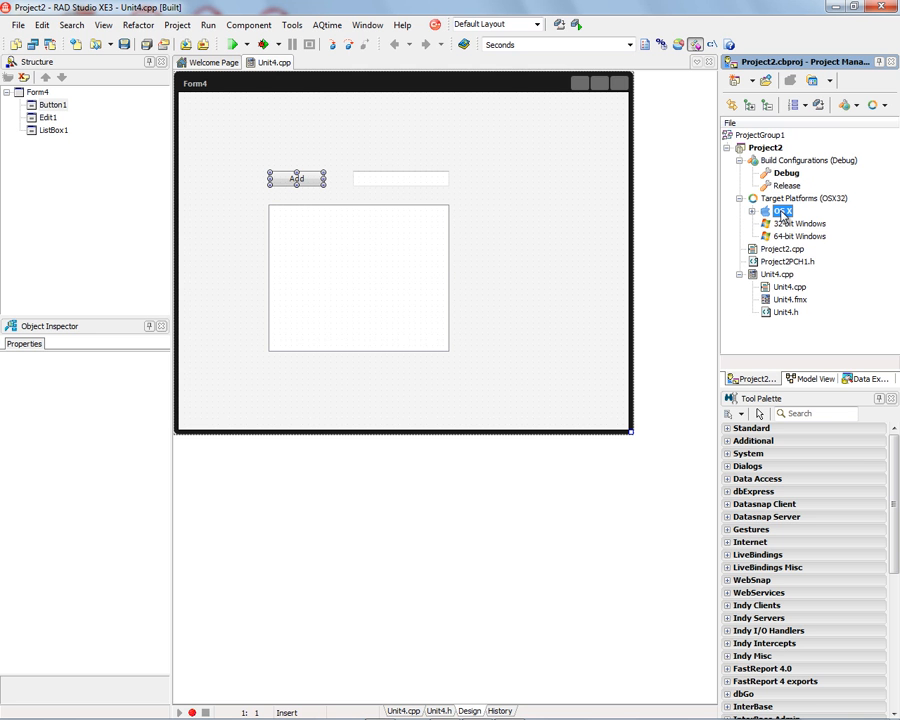
right_click(782, 211)
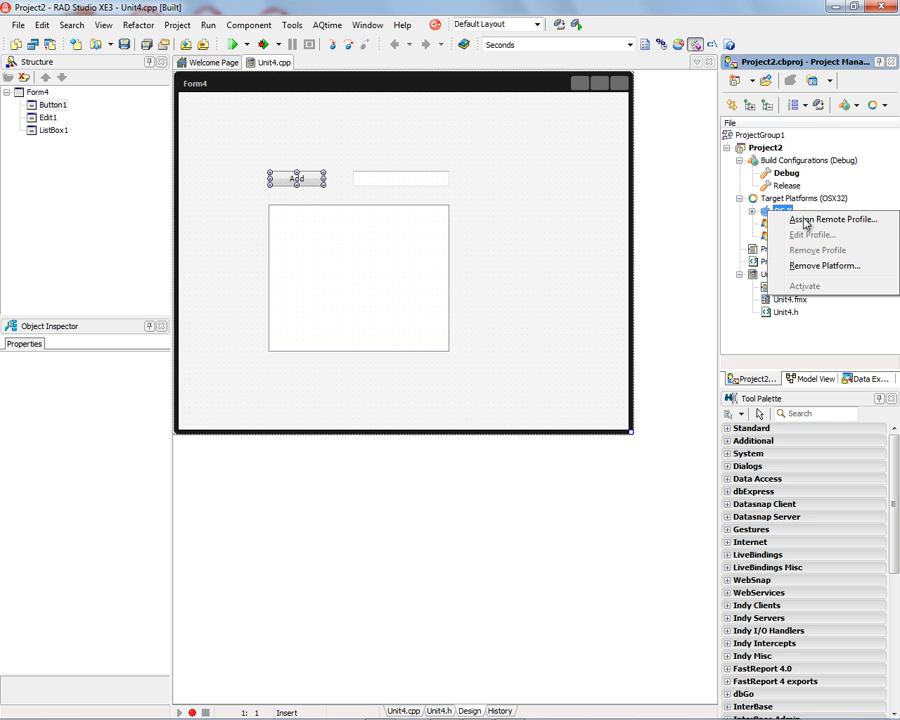
Step: Create an OS X remote profile named MyMac and test the Mac host connection on port 64211
click(831, 219)
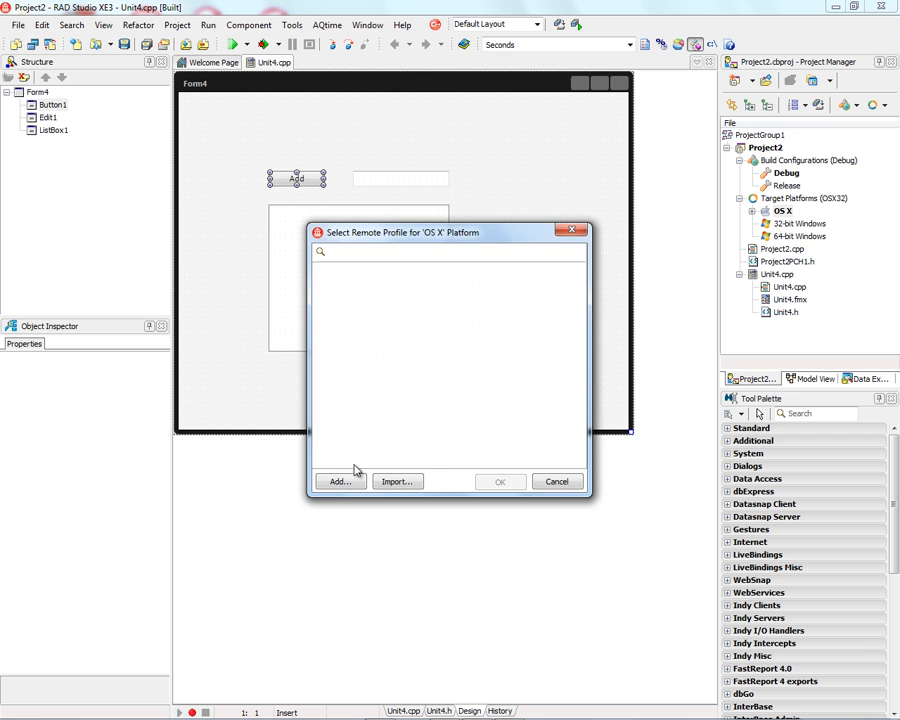
click(338, 481)
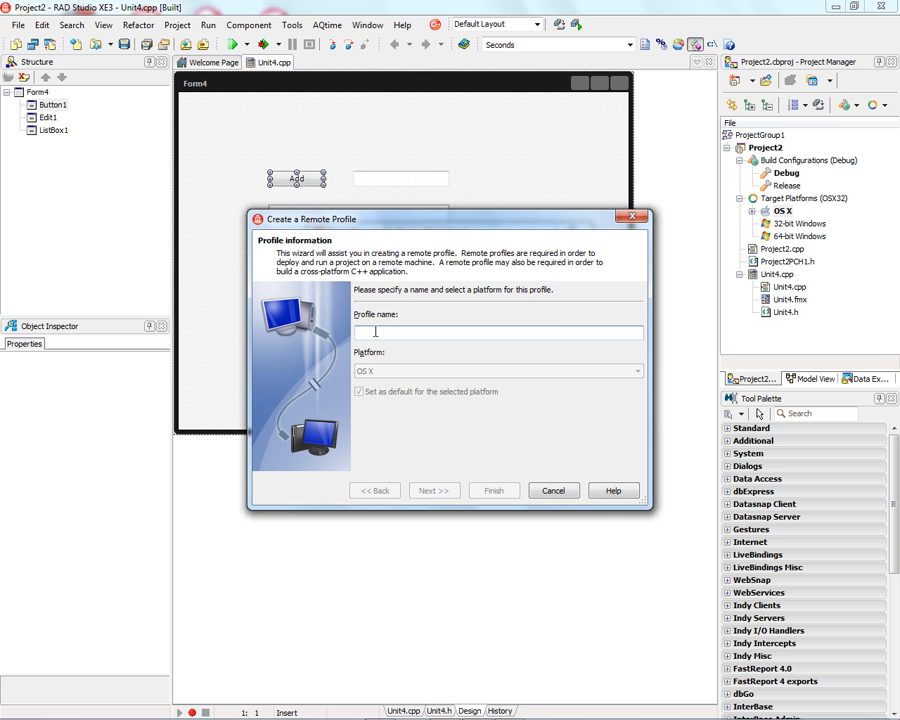
text(MyMac)
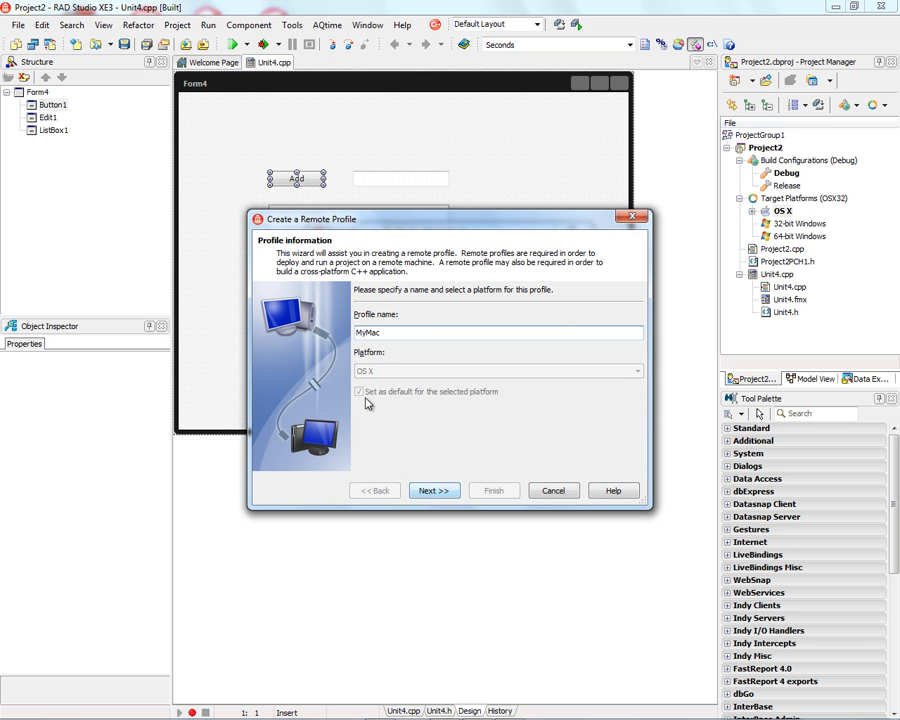
click(433, 490)
text(SamwiseGamgee)
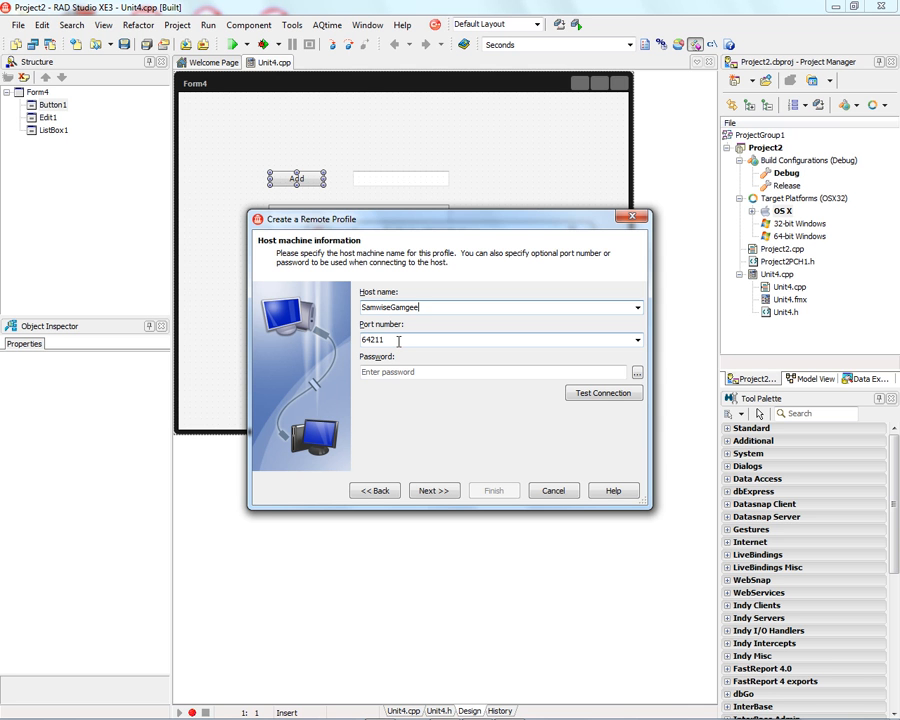
click(603, 392)
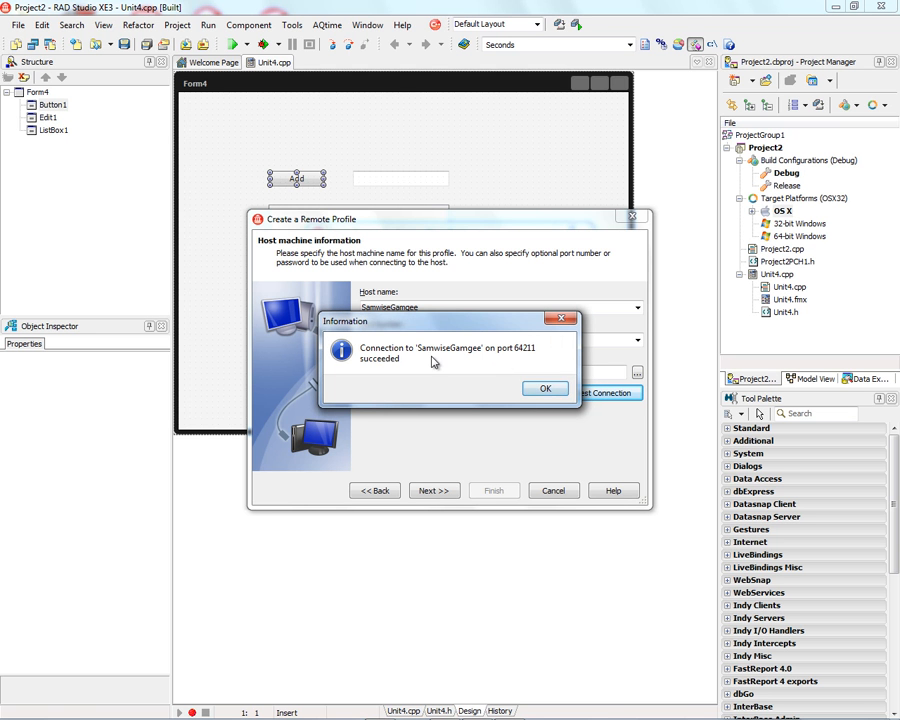
Step: Dismiss the connection-succeeded message to return to the MyMac host details page
click(546, 388)
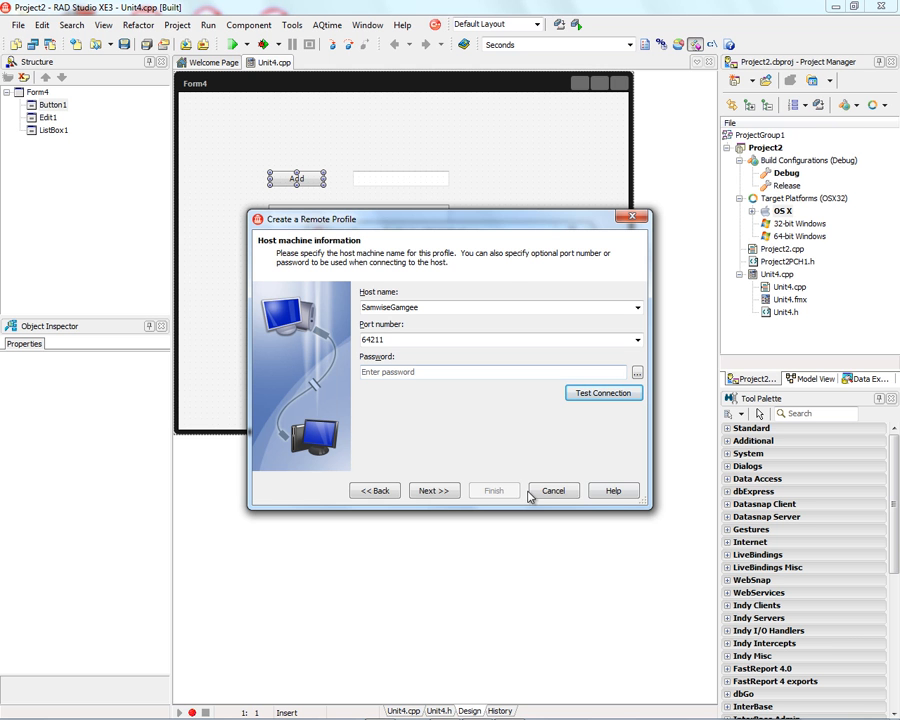
Step: Finish the MyMac profile wizard with 'Use this profile with C++ projects' kept checked
click(434, 490)
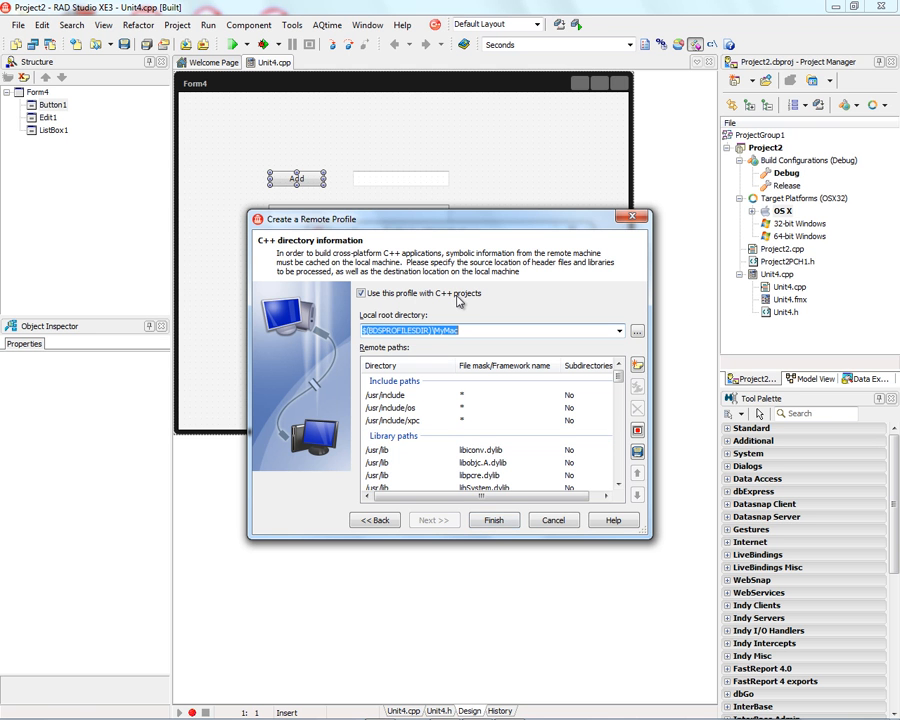
mouse_move(540, 598)
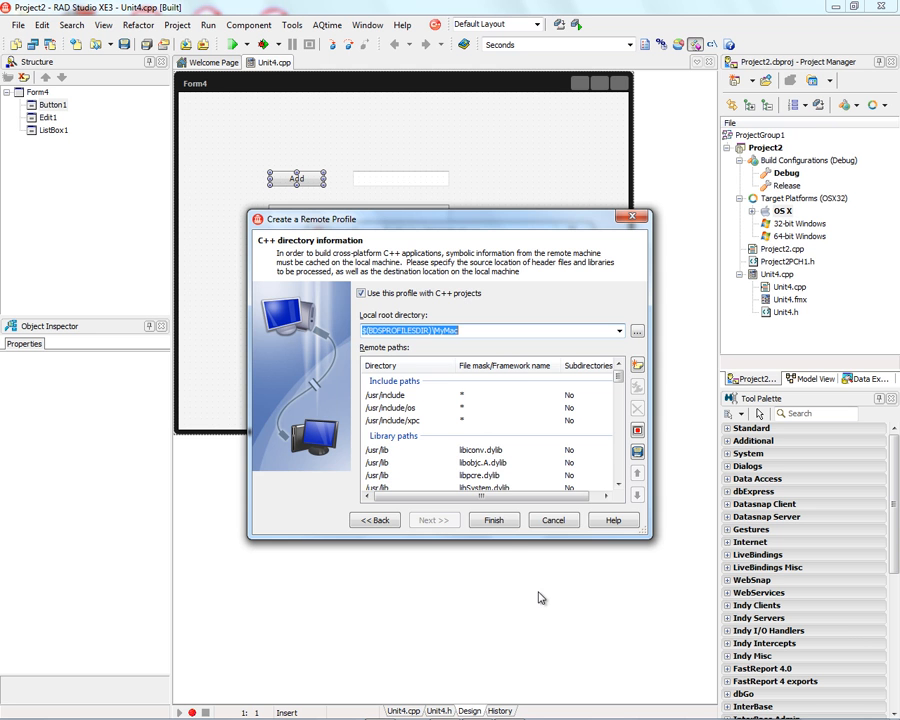
click(493, 519)
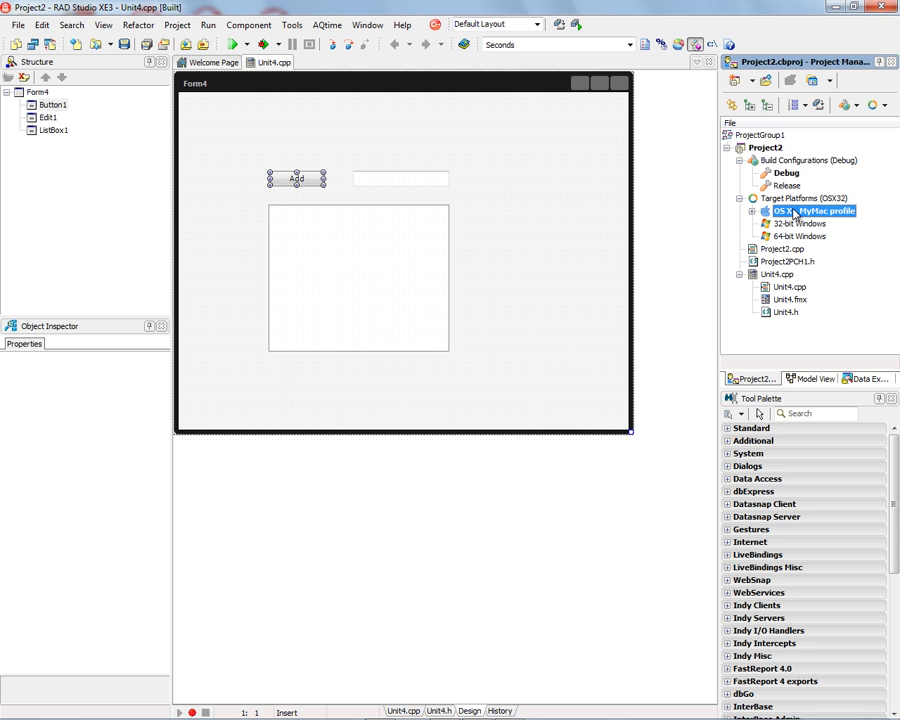
Step: Expand the OS X – MyMac node and activate the Normal configuration instead of App Store
click(755, 211)
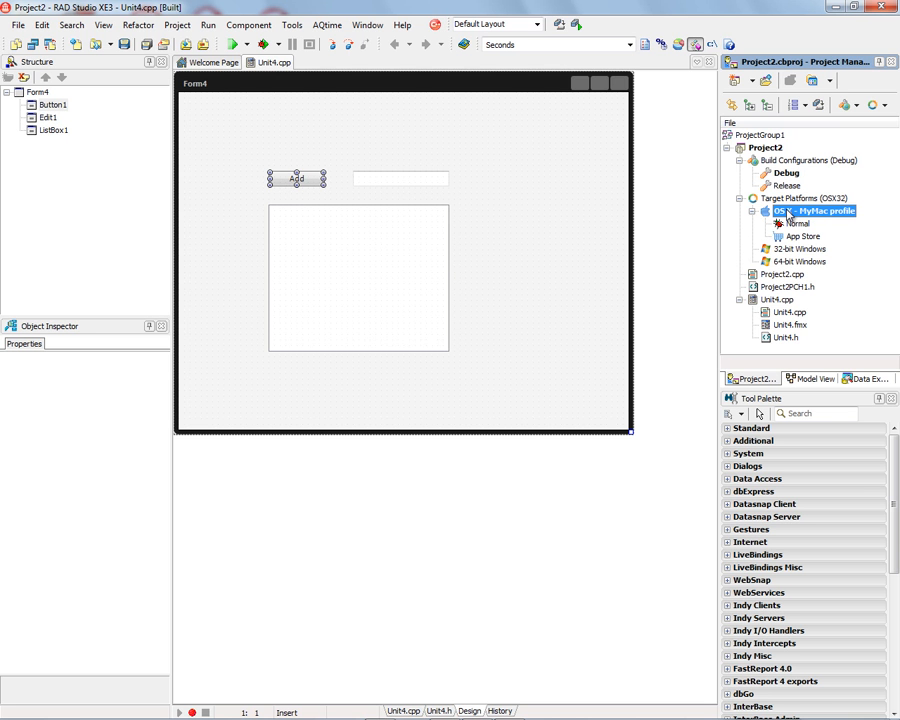
mouse_move(798, 214)
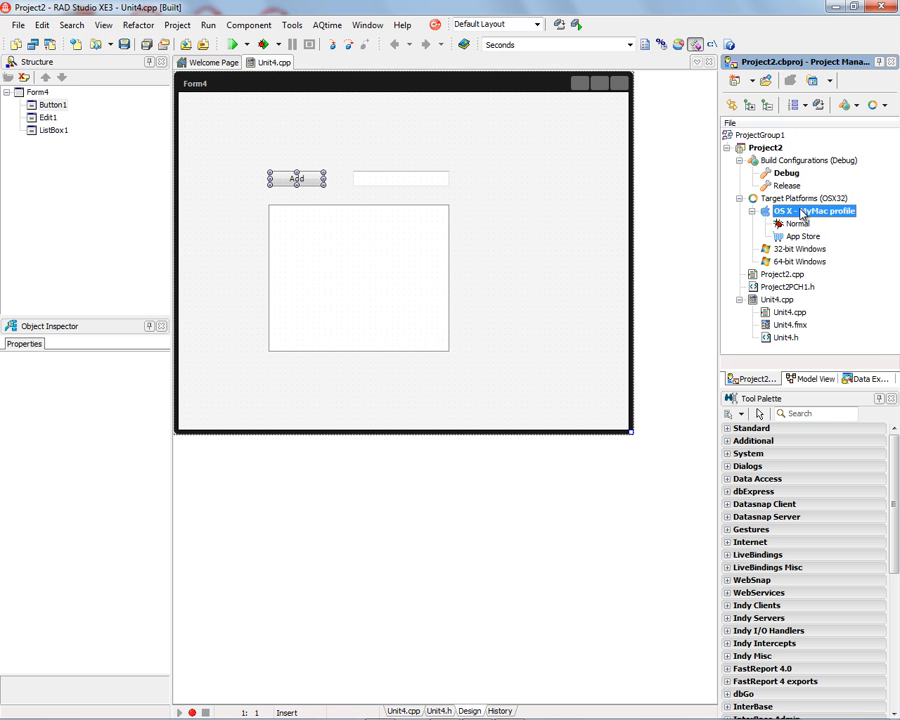
click(796, 223)
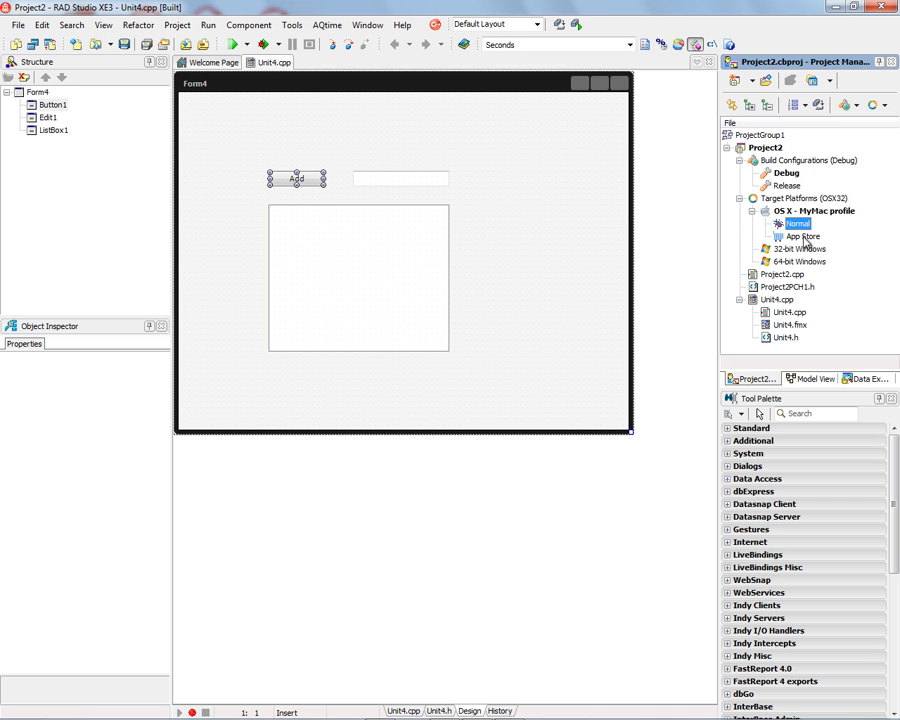
click(803, 237)
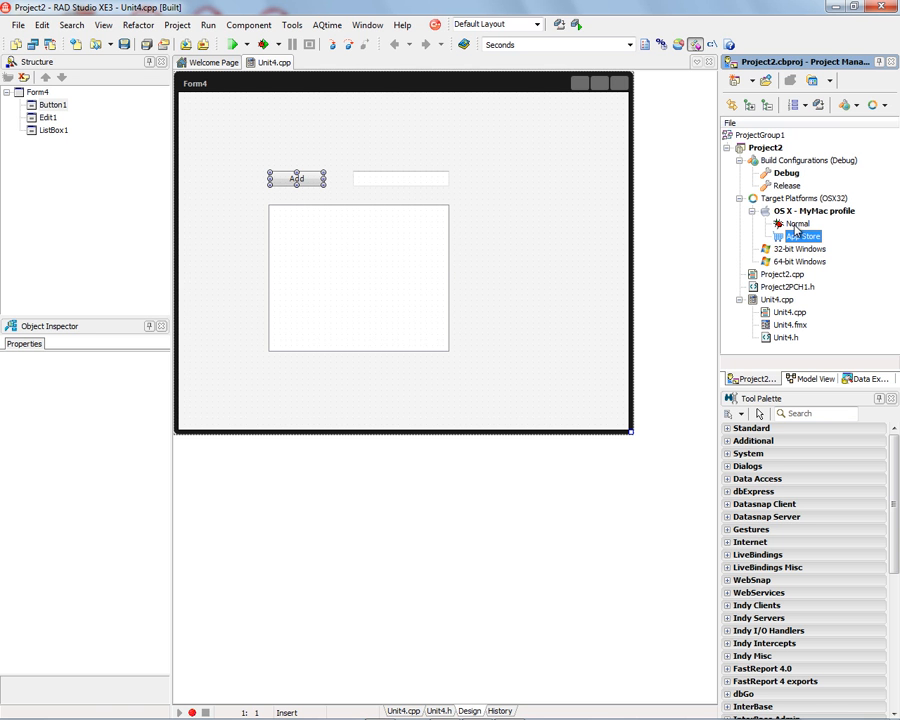
click(797, 223)
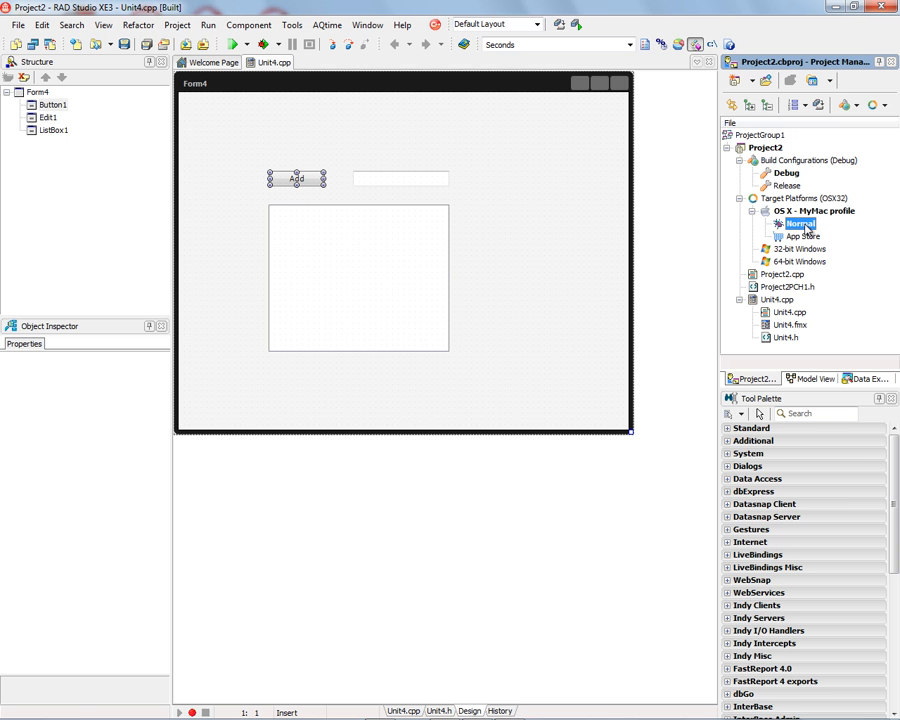
mouse_move(808, 231)
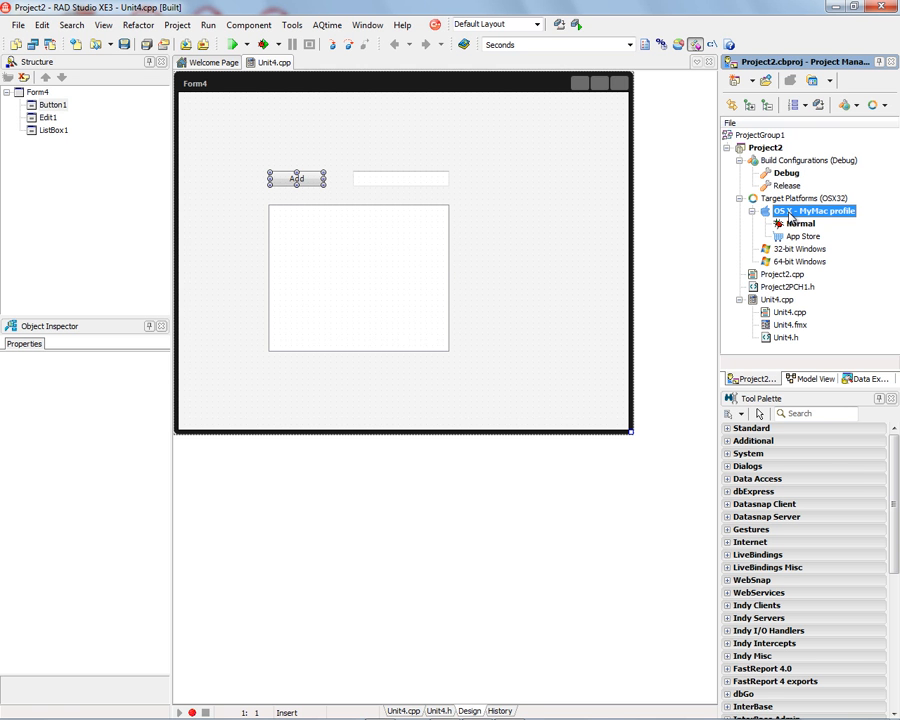
mouse_move(794, 214)
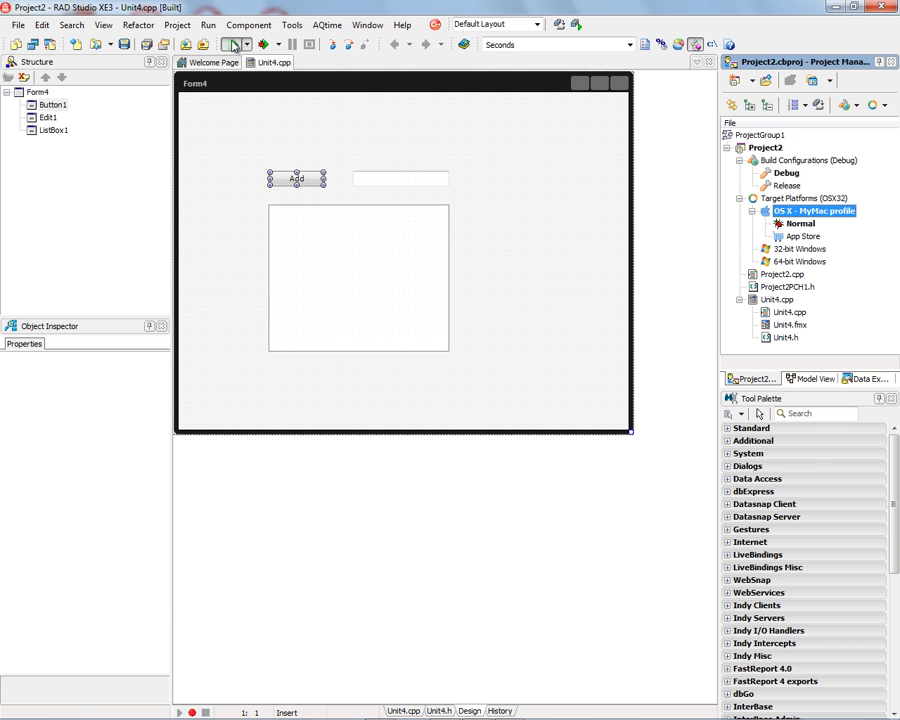
click(233, 44)
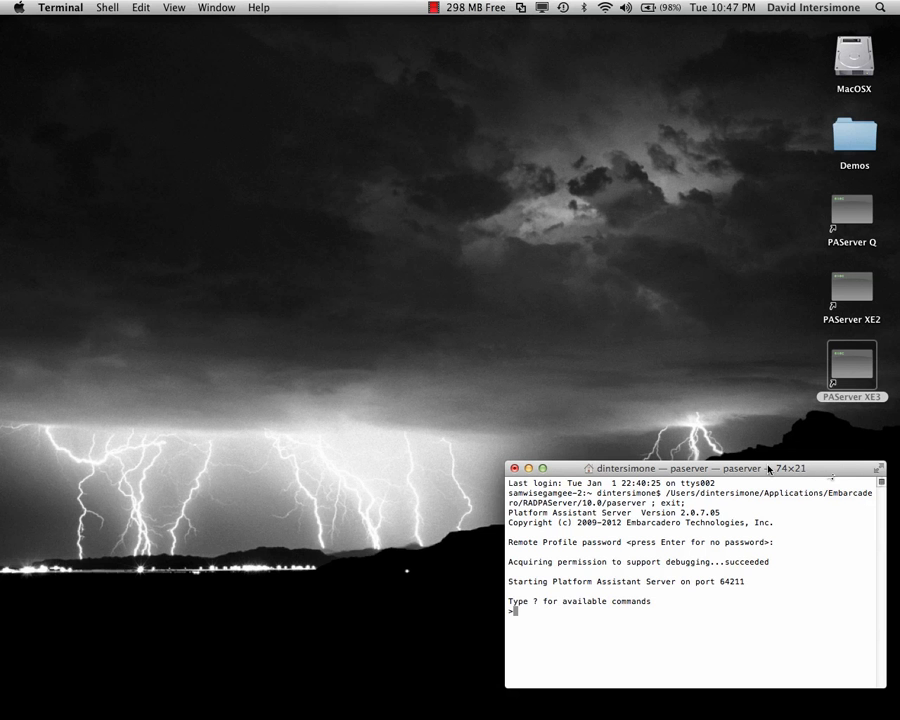
mouse_move(817, 474)
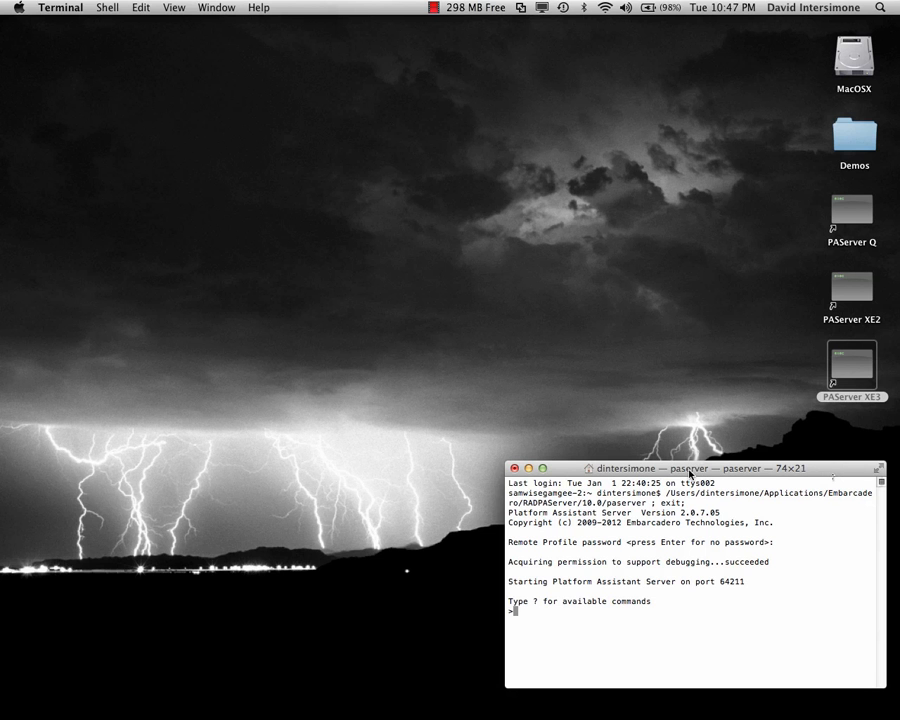
mouse_move(727, 583)
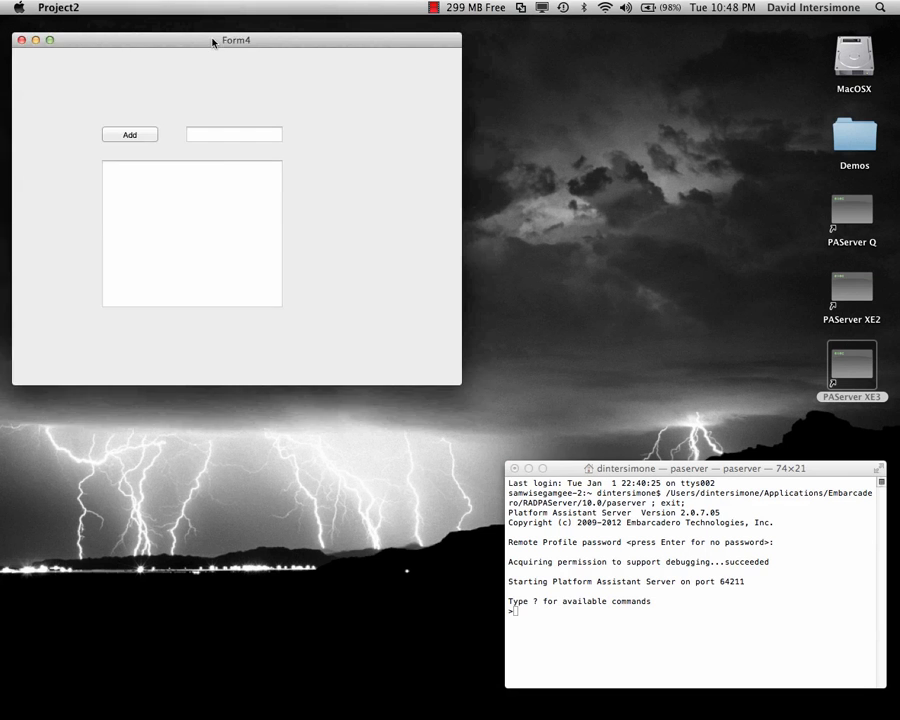
Step: Move the app window and add Hello, World and 42 to the list box
drag(235, 40, 292, 77)
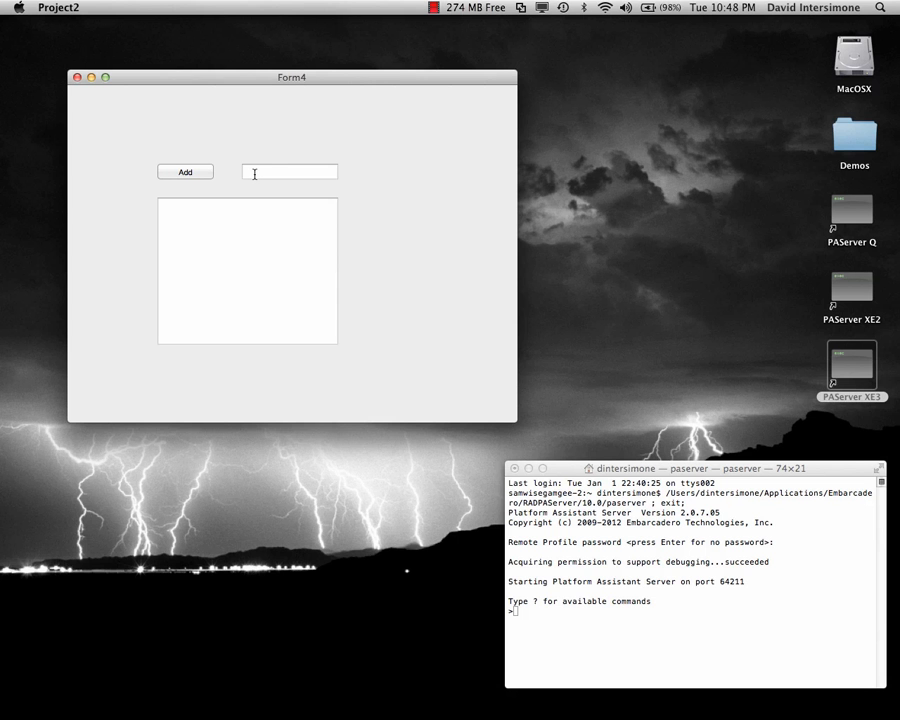
text(Hello)
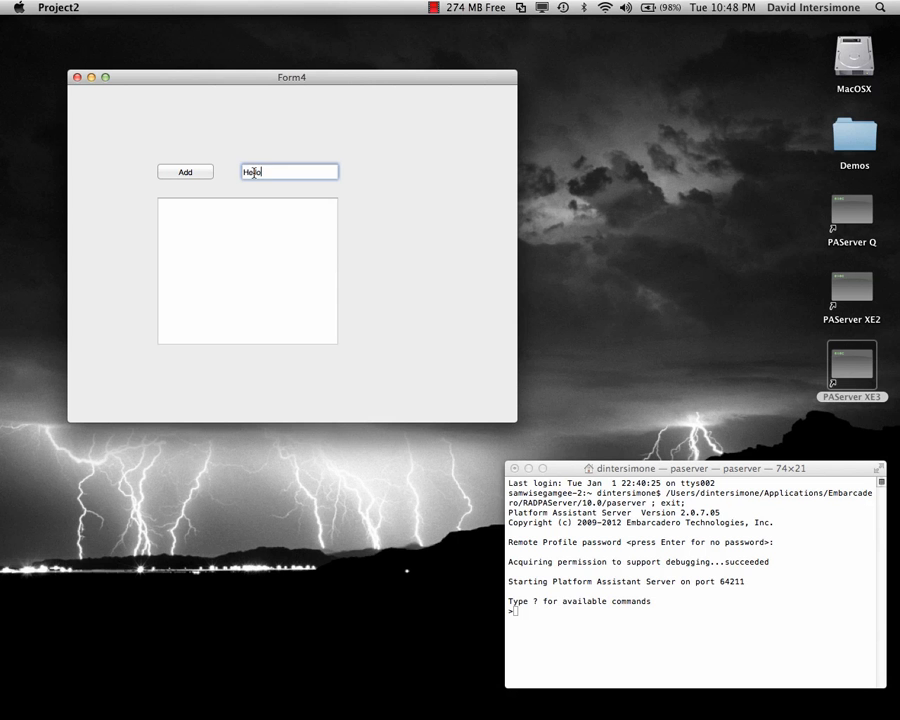
click(184, 171)
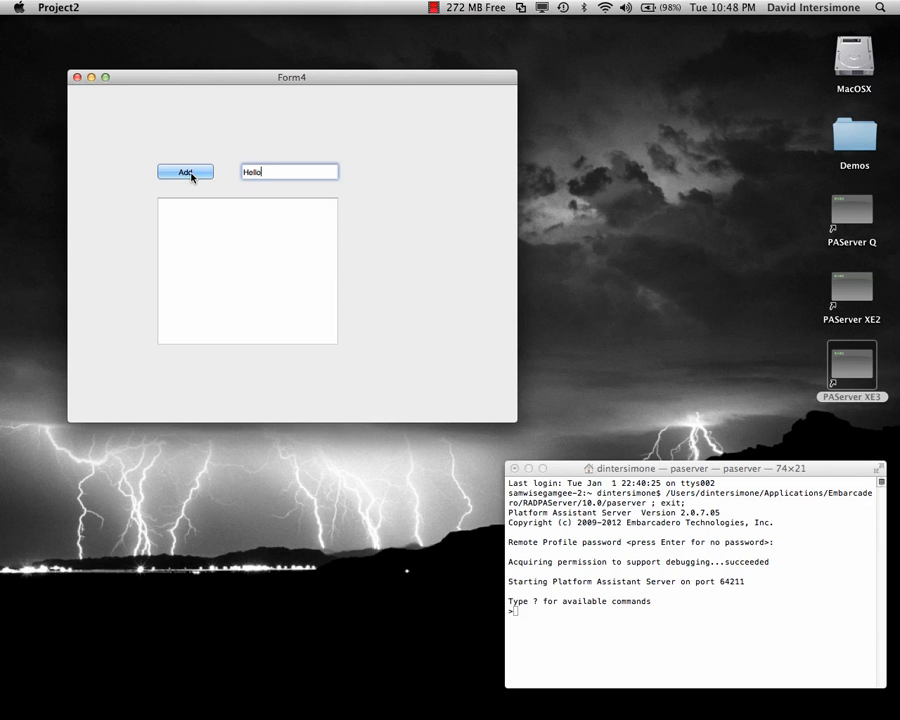
click(185, 171)
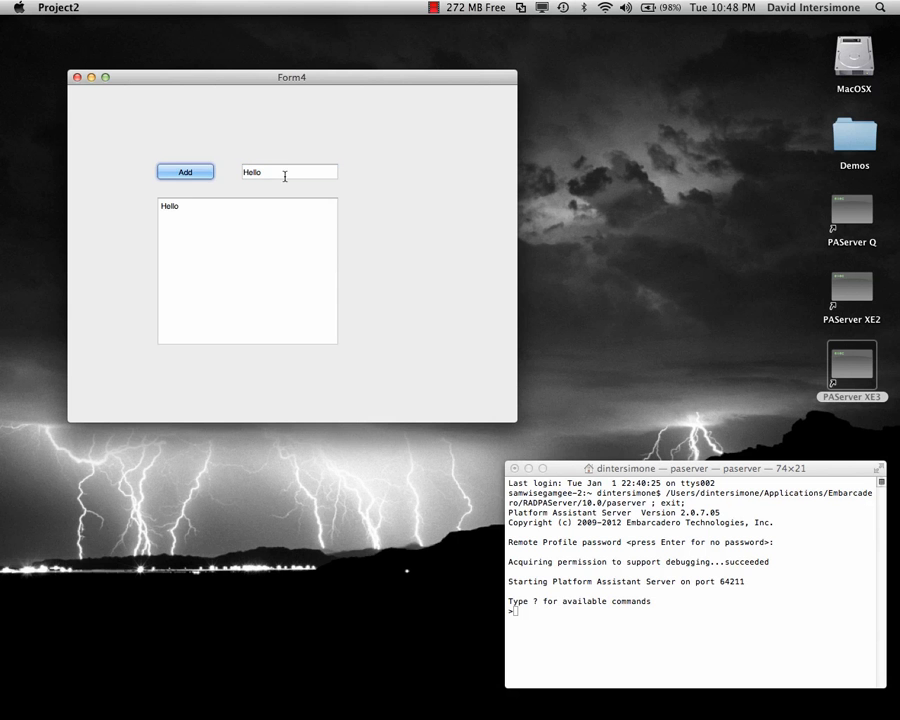
text(W)
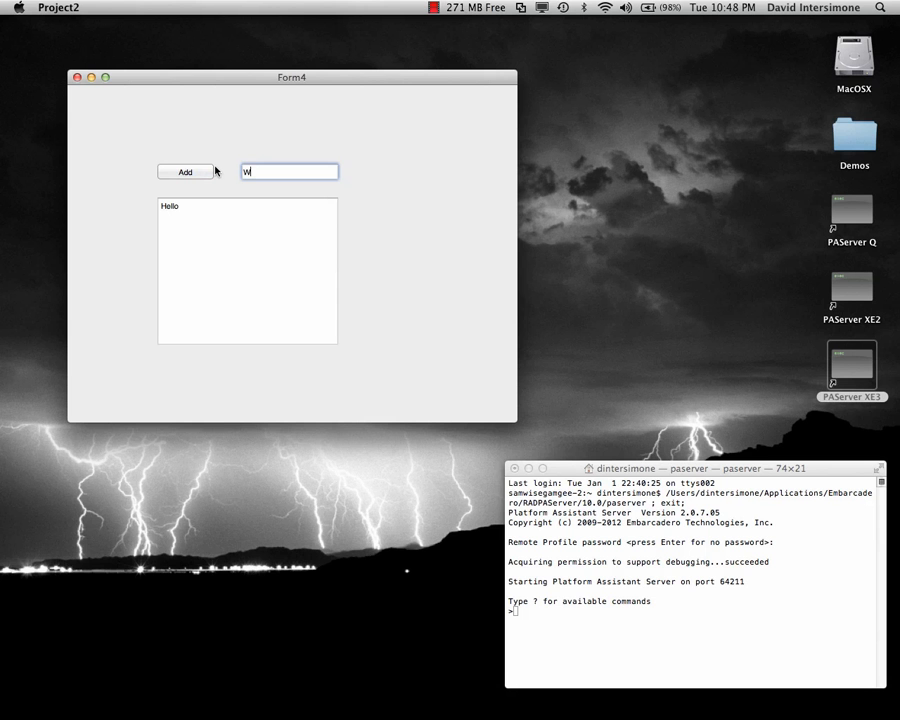
click(184, 172)
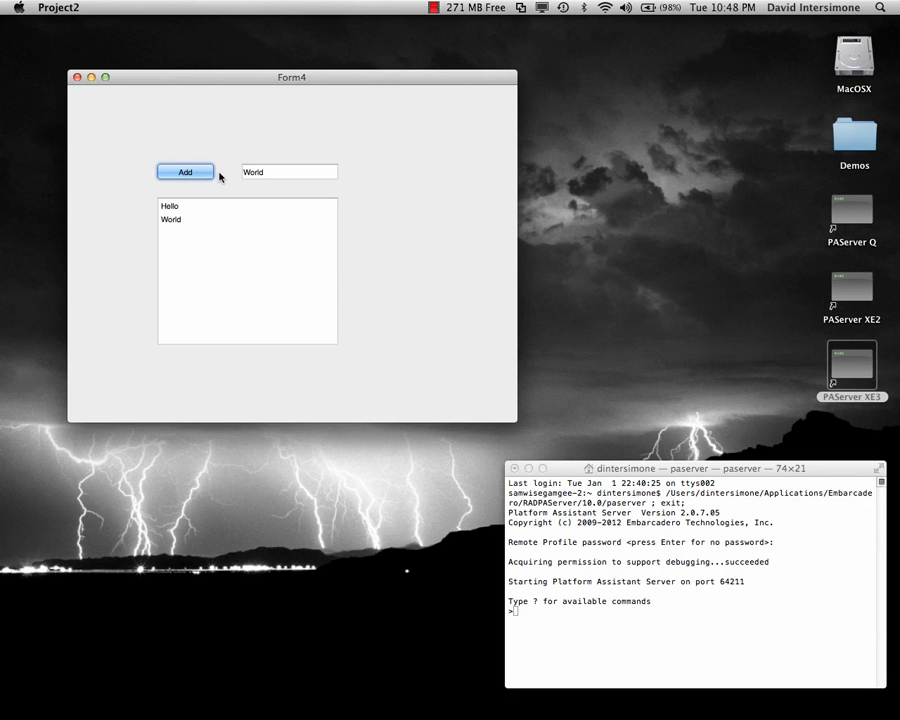
click(185, 172)
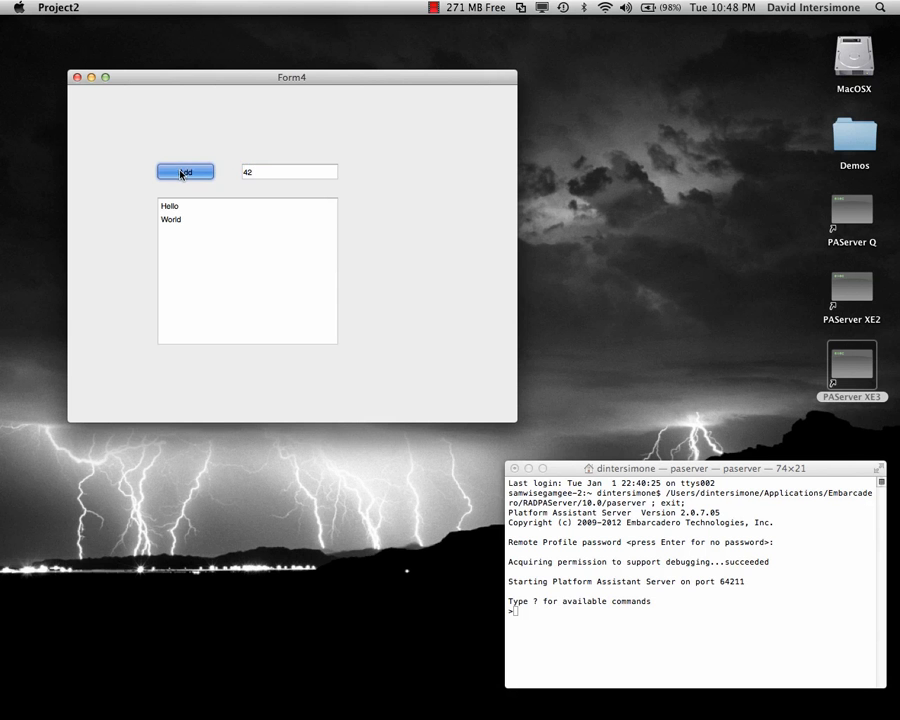
click(185, 171)
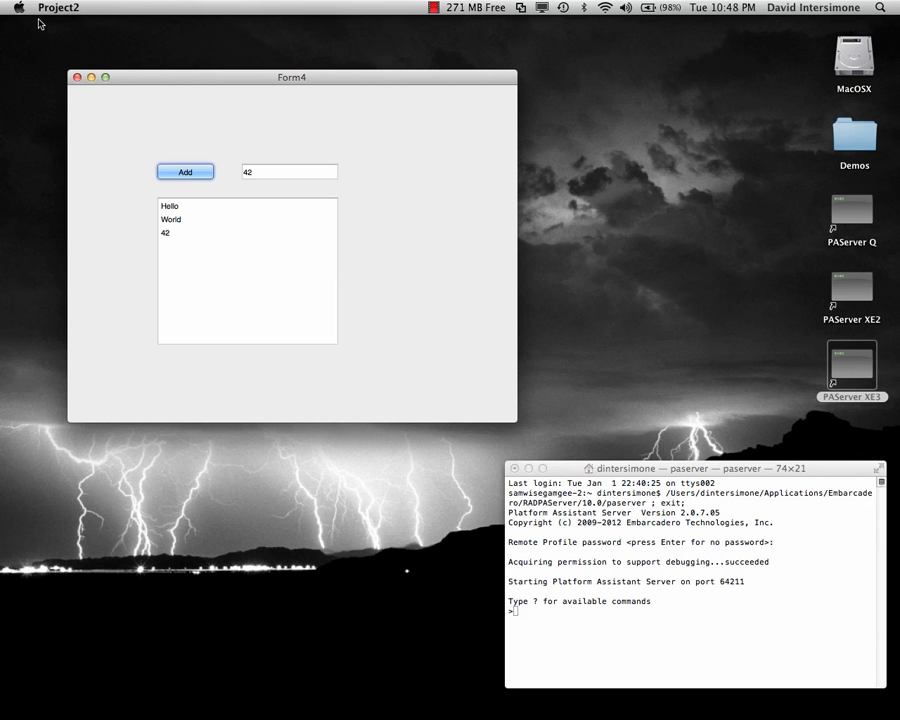
click(58, 8)
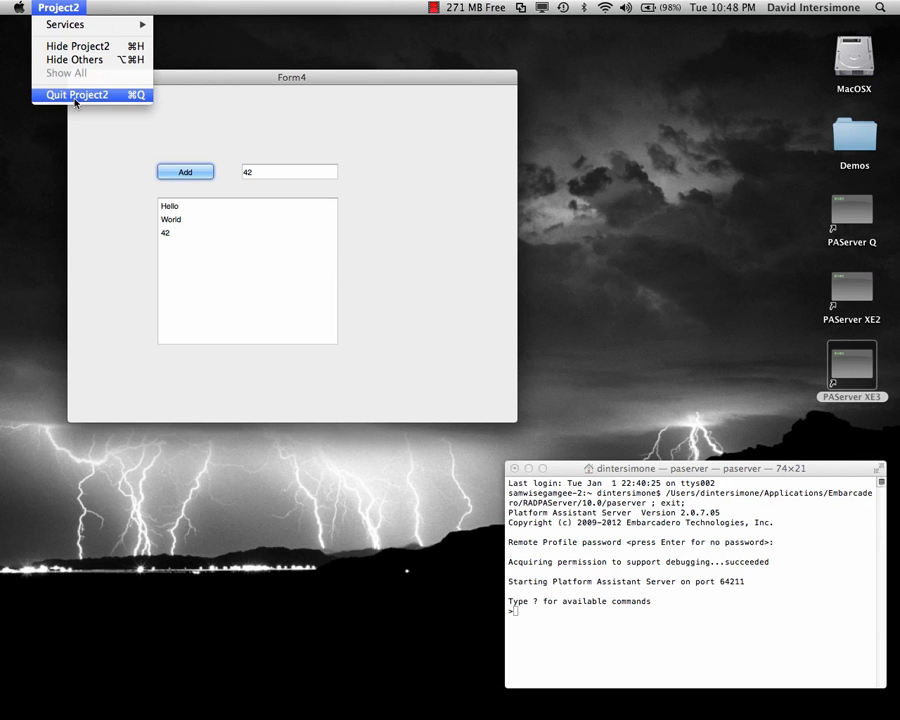